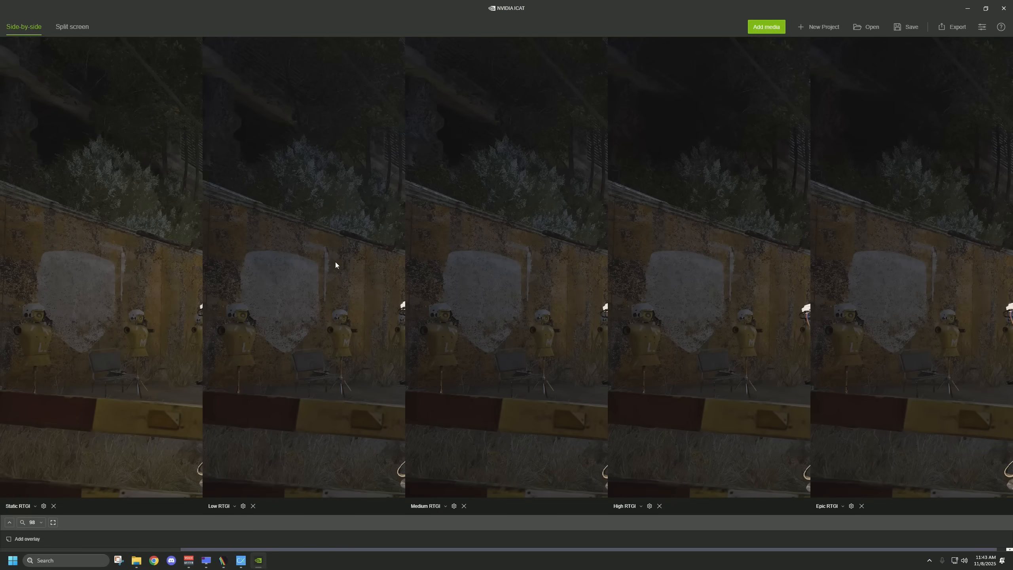
{"action": "mouse_move", "coordinate": [282, 259]}
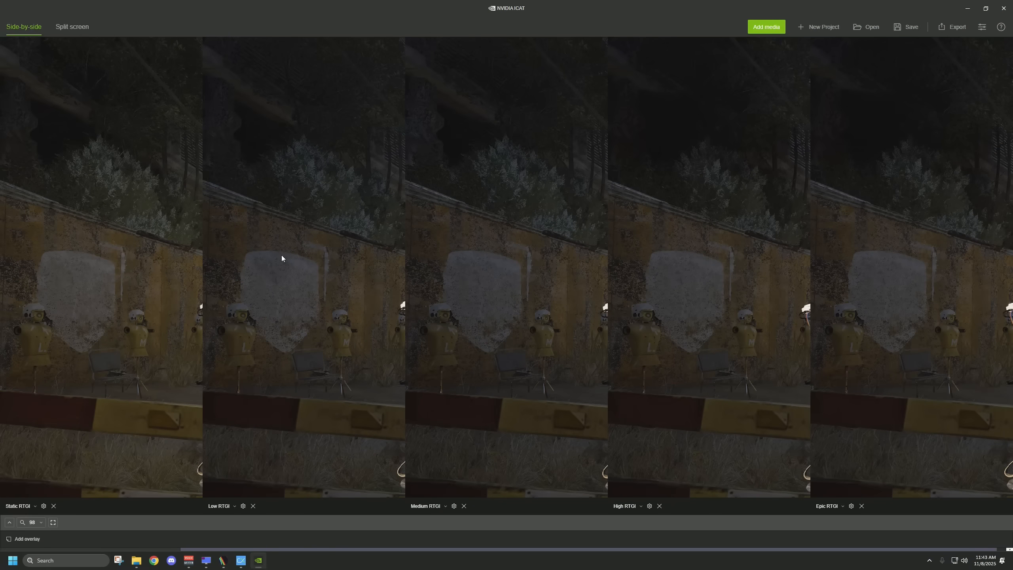
{"action": "mouse_move", "coordinate": [140, 201]}
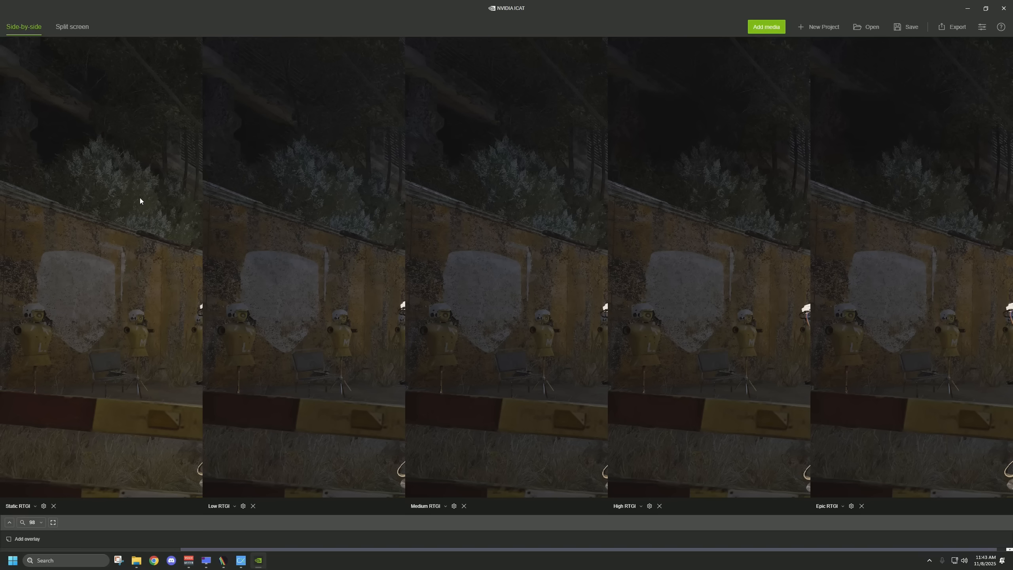
{"action": "mouse_move", "coordinate": [116, 136]}
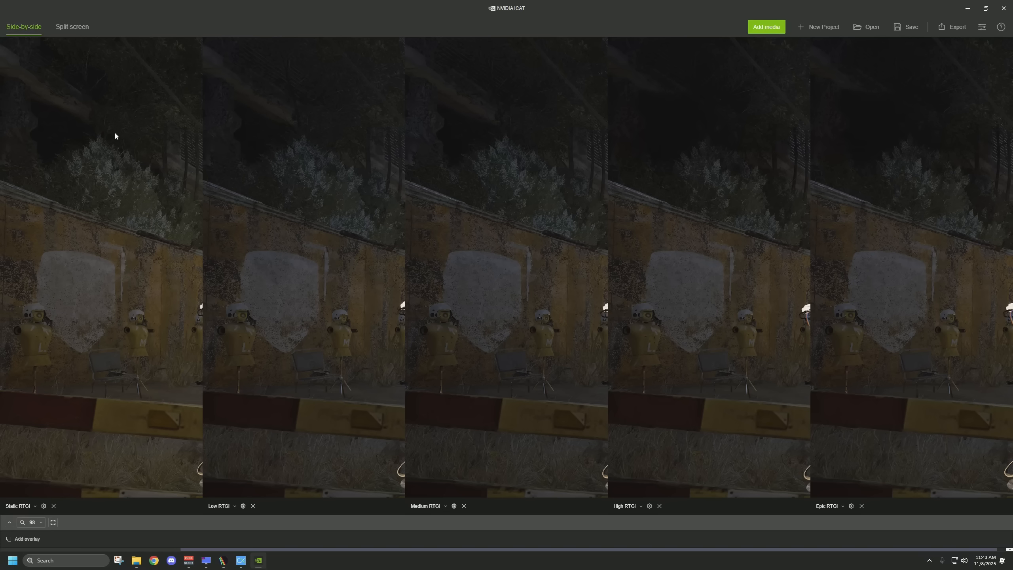
{"action": "mouse_move", "coordinate": [636, 226]}
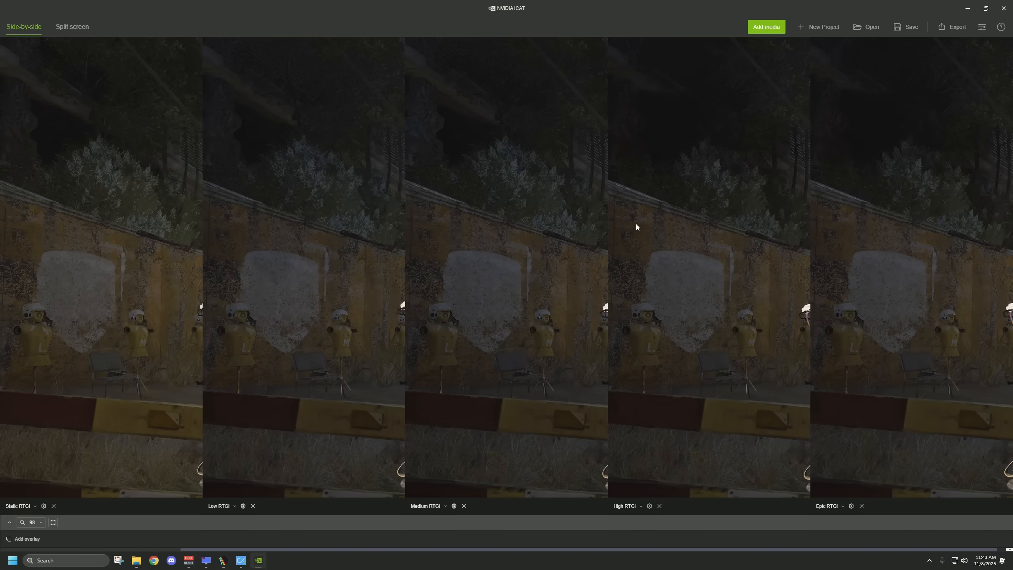
{"action": "mouse_move", "coordinate": [670, 212]}
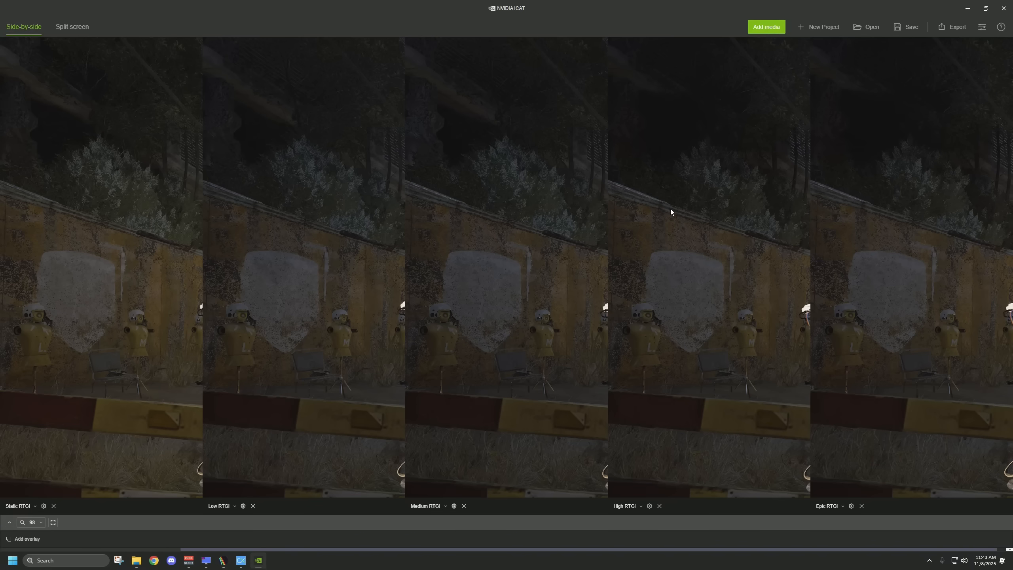
- Split-compare Static RTGI and High RTGI, sweeping the divider left to show mostly High RTGI
{"action": "left_click", "coordinate": [72, 27]}
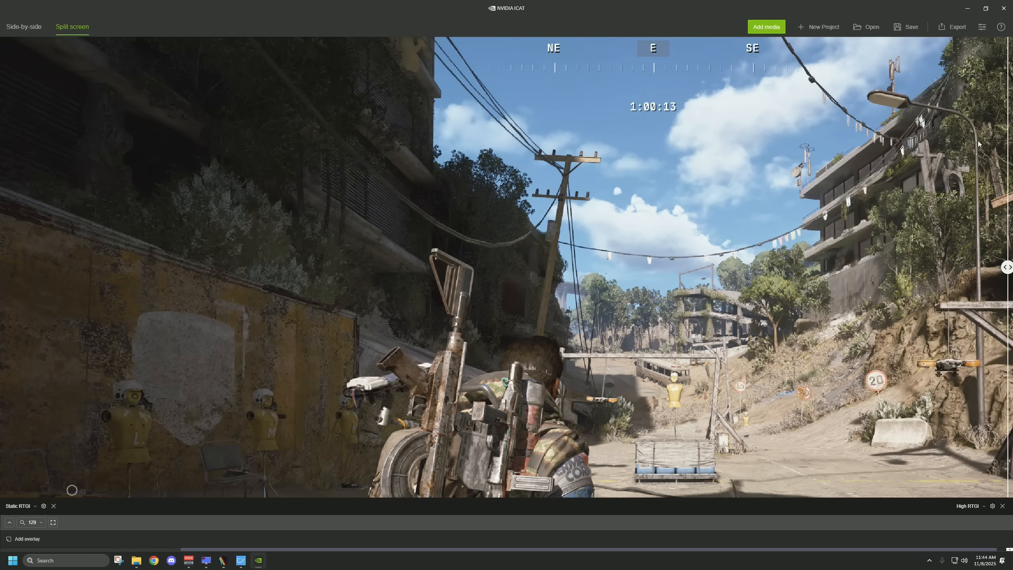
{"action": "left_click_drag", "start_coordinate": [1006, 267], "coordinate": [987, 266]}
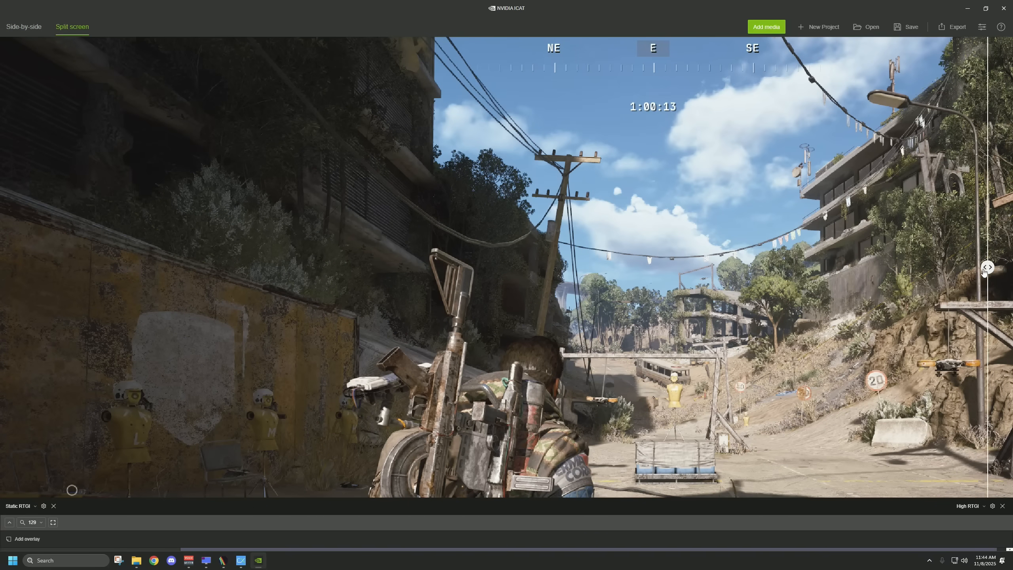
{"action": "left_click_drag", "start_coordinate": [987, 267], "coordinate": [538, 267]}
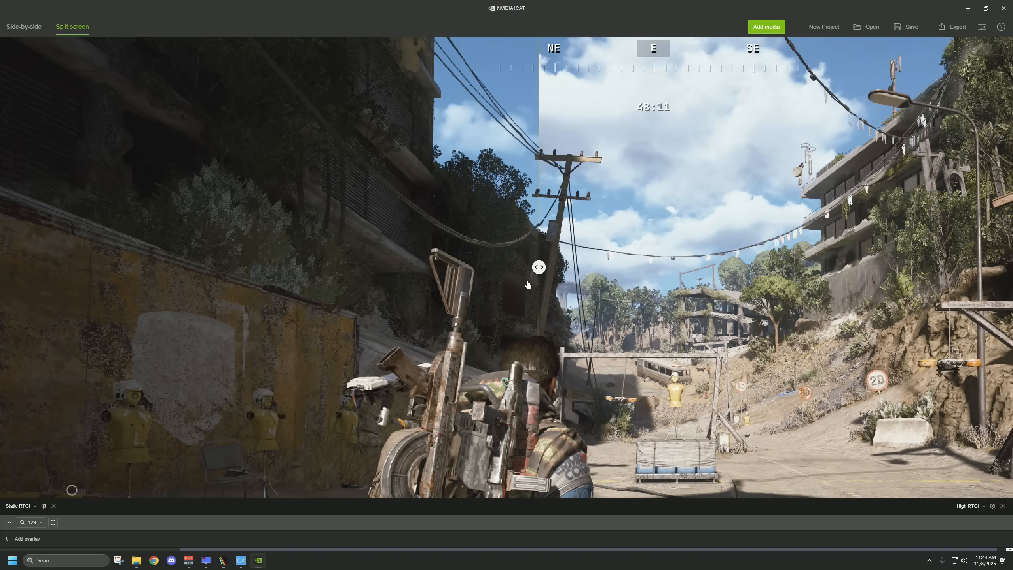
{"action": "left_click_drag", "start_coordinate": [539, 266], "coordinate": [113, 267]}
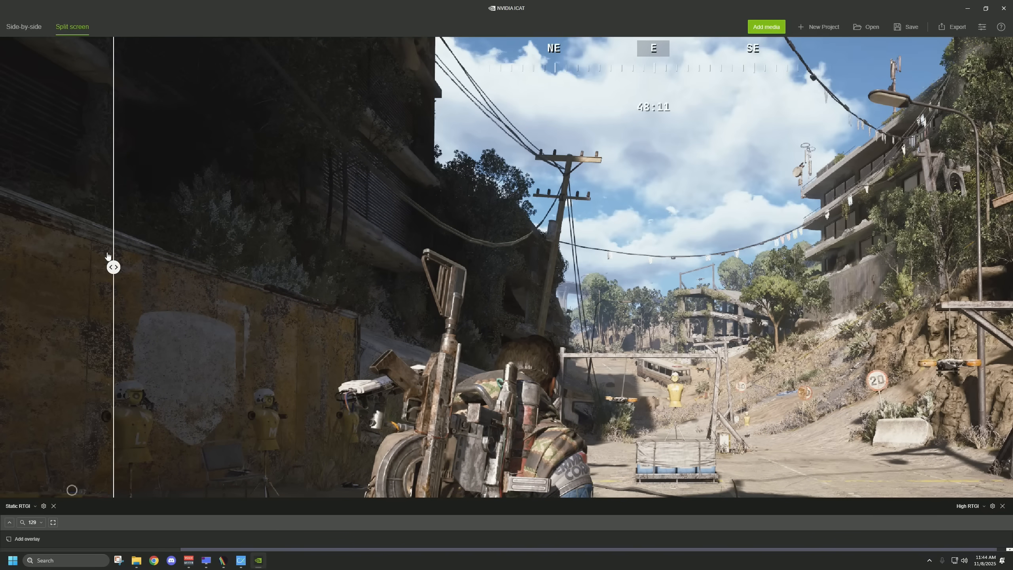
{"action": "left_click_drag", "start_coordinate": [113, 267], "coordinate": [52, 267]}
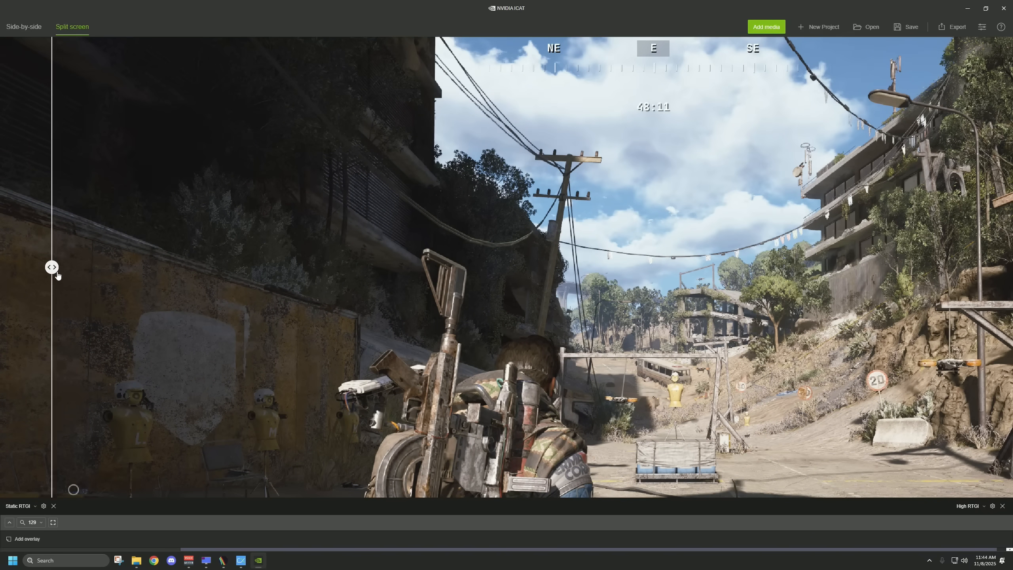
{"action": "left_click_drag", "start_coordinate": [52, 266], "coordinate": [335, 266]}
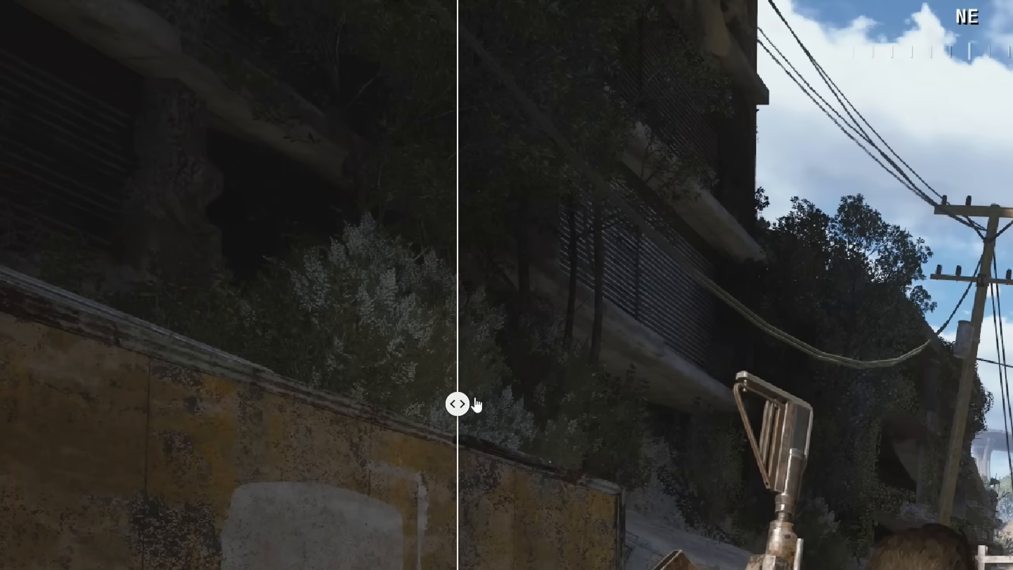
{"action": "left_click_drag", "start_coordinate": [459, 403], "coordinate": [76, 403]}
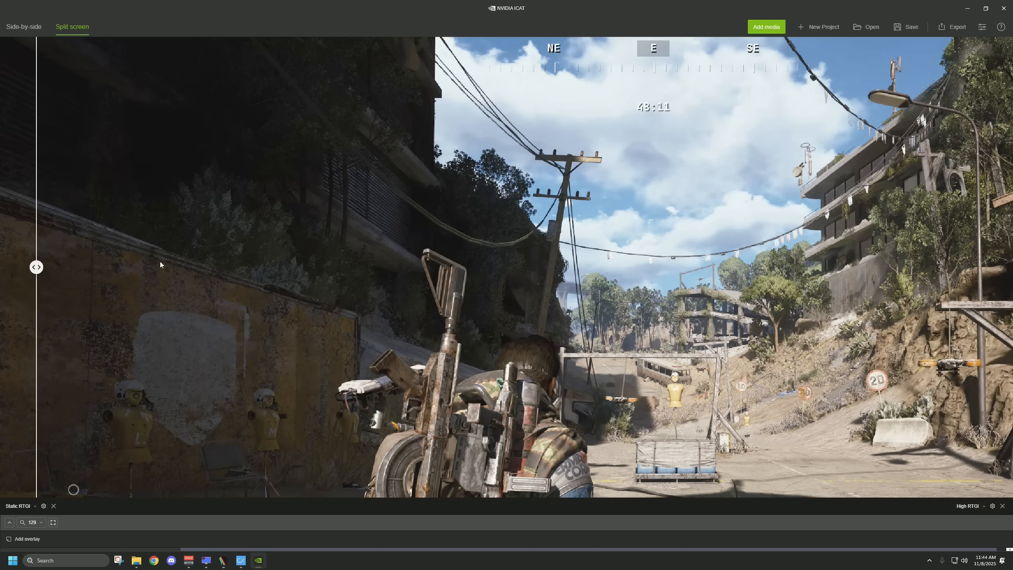
{"action": "mouse_move", "coordinate": [326, 139]}
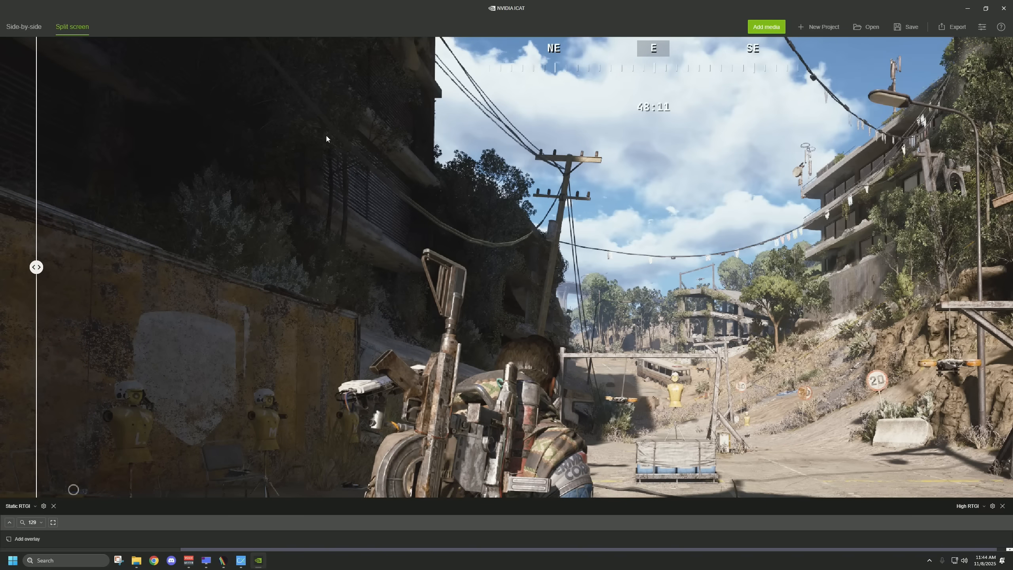
{"action": "mouse_move", "coordinate": [245, 204]}
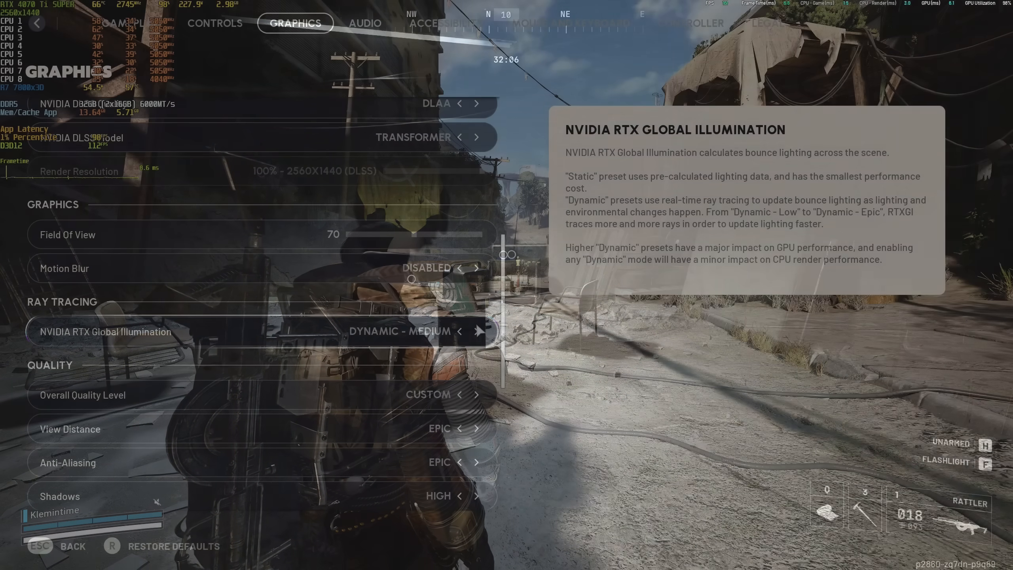
- Cycle NVIDIA RTX Global Illumination past Dynamic - Epic to settle on Dynamic - High
{"action": "left_click", "coordinate": [477, 331]}
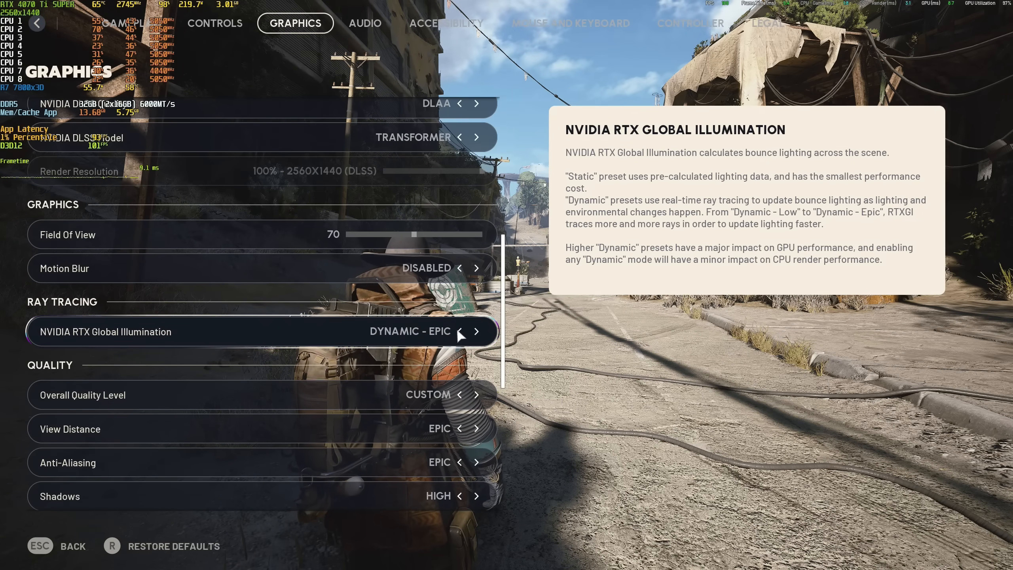
{"action": "left_click", "coordinate": [460, 331]}
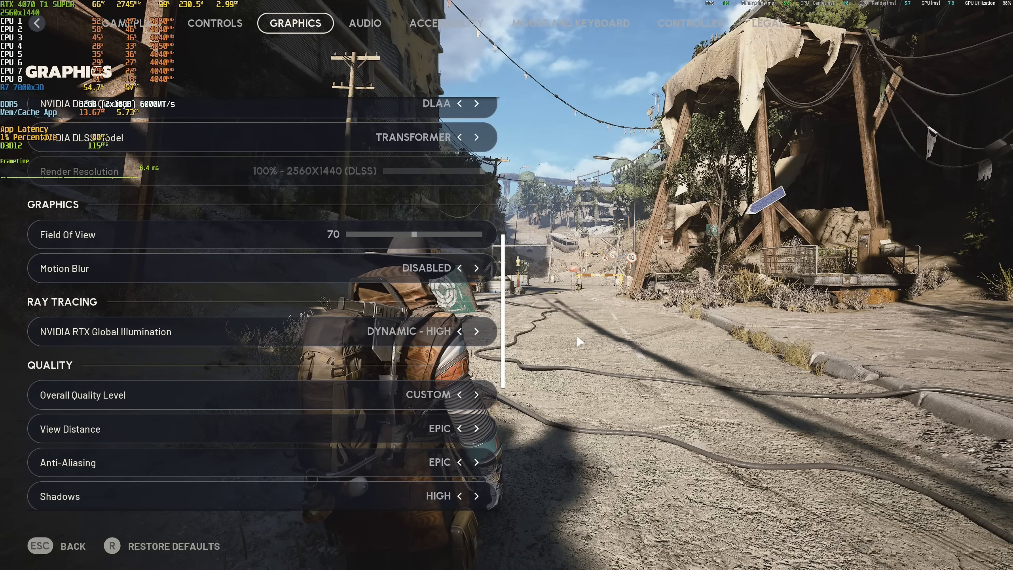
{"action": "scroll", "scroll_direction": "down", "scroll_amount": 3}
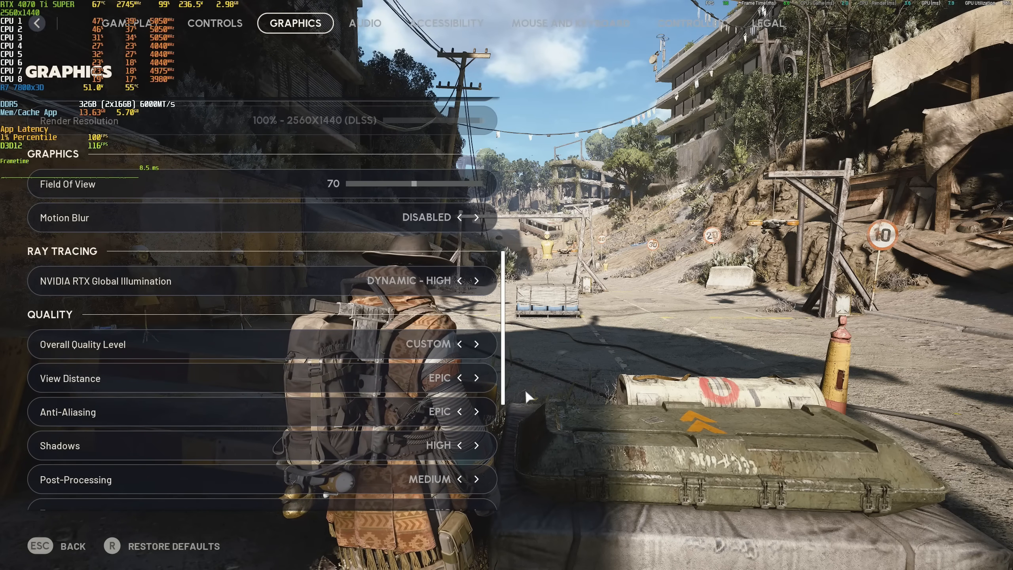
{"action": "mouse_move", "coordinate": [567, 375]}
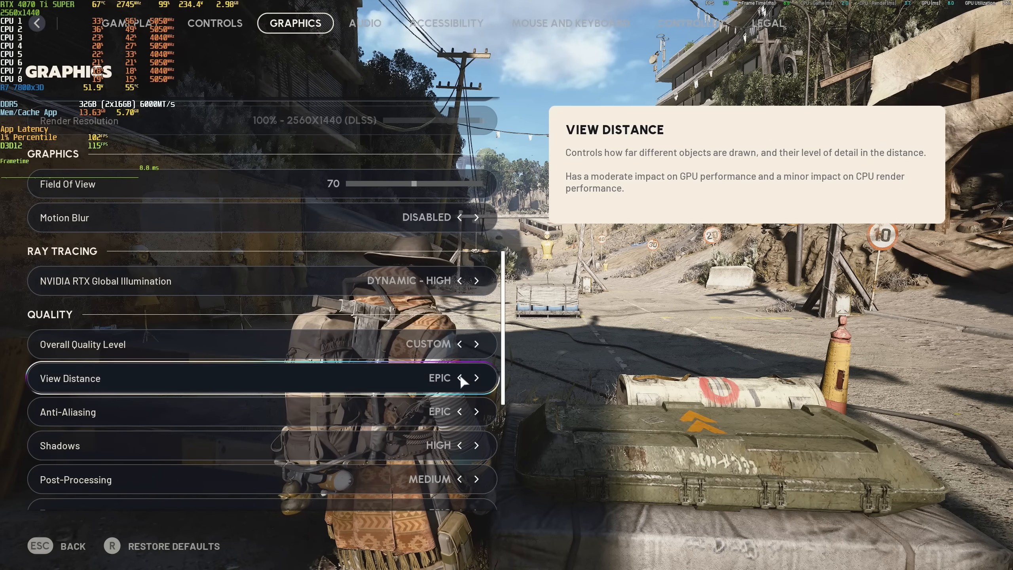
- Cycle View Distance through Medium and settle it on High
{"action": "left_click", "coordinate": [457, 378]}
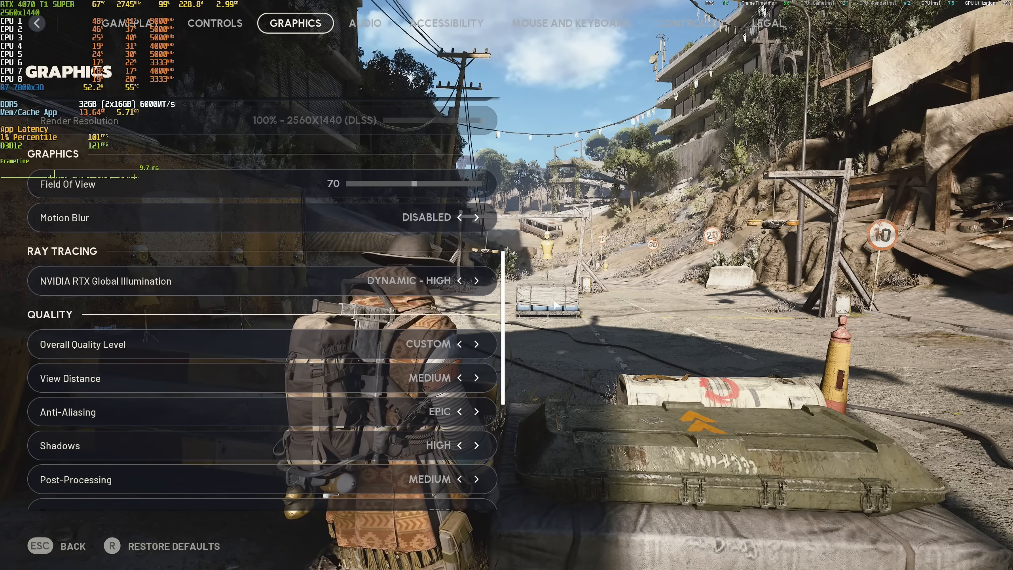
{"action": "left_click", "coordinate": [455, 377]}
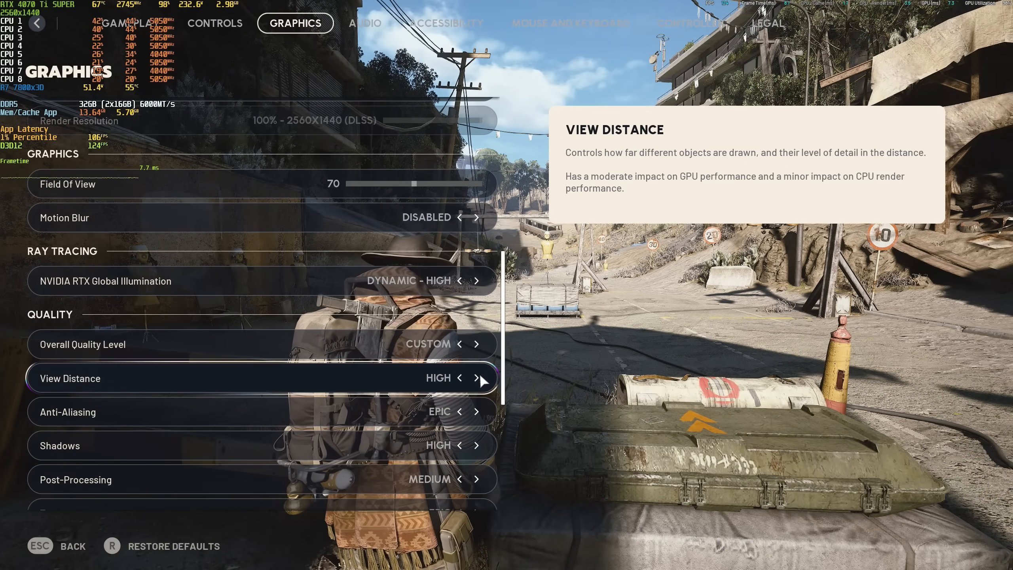
{"action": "left_click", "coordinate": [477, 378]}
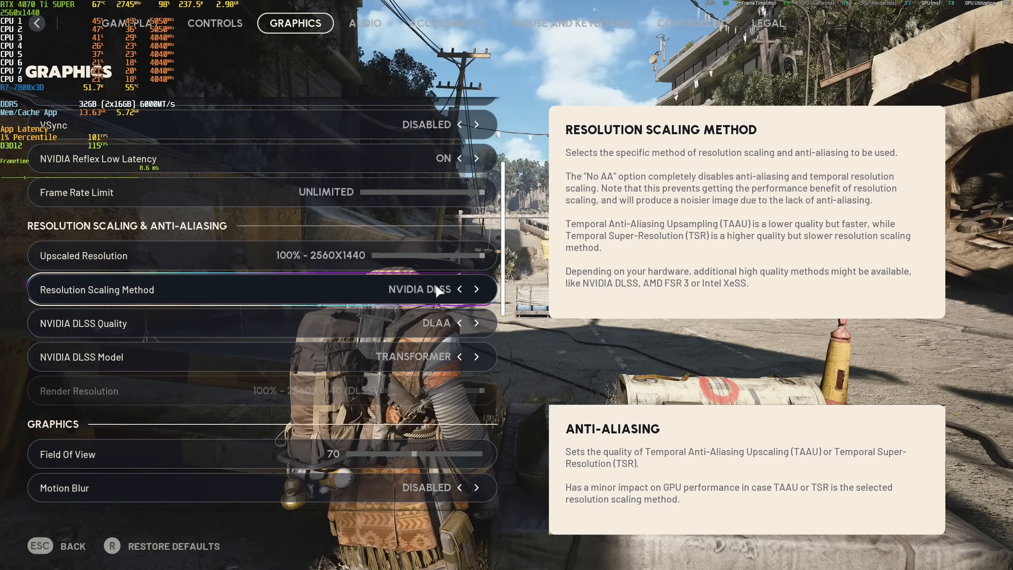
- Try No AA, TAAU, TSR and Intel XeSS scaling, adjusting XeSS Quality toward Ultra Quality Plus
{"action": "scroll", "scroll_direction": "down", "scroll_amount": 3}
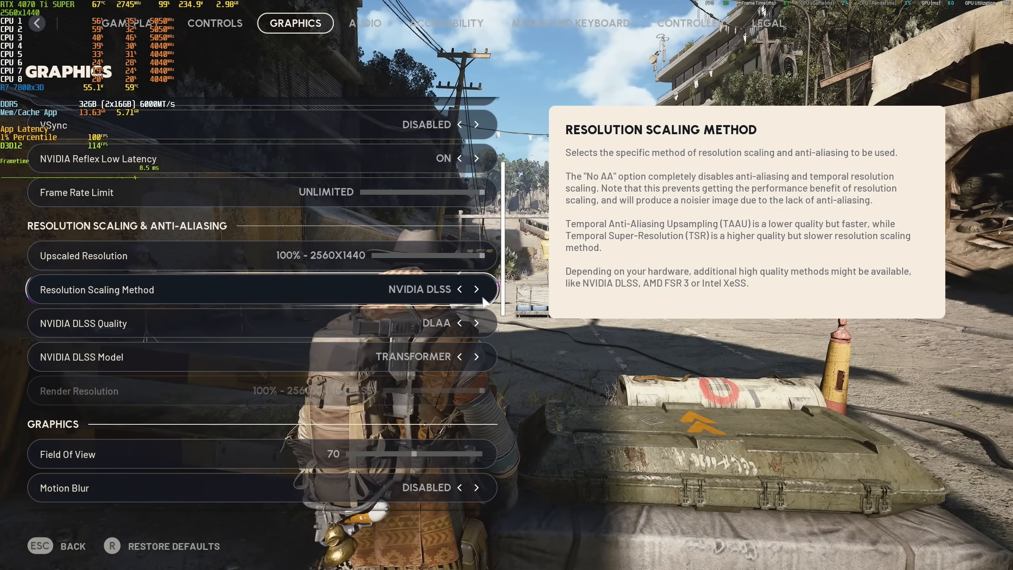
{"action": "left_click", "coordinate": [460, 289]}
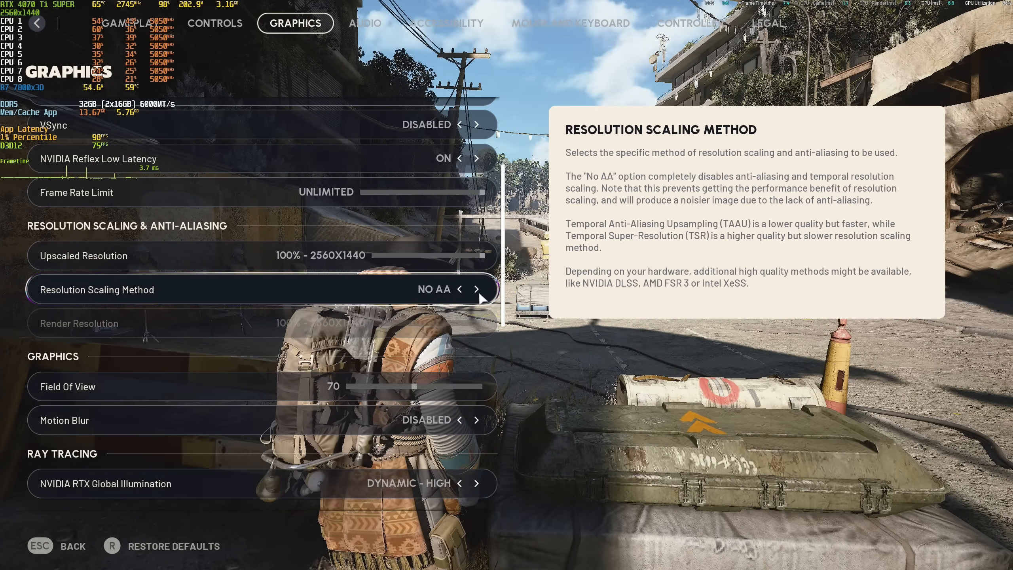
{"action": "left_click", "coordinate": [477, 289]}
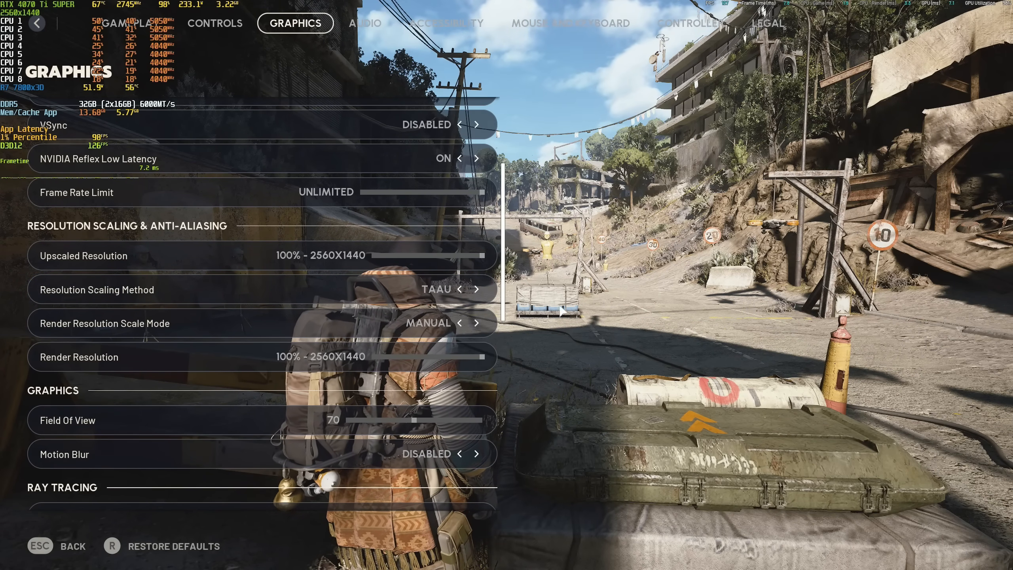
{"action": "left_click", "coordinate": [477, 289]}
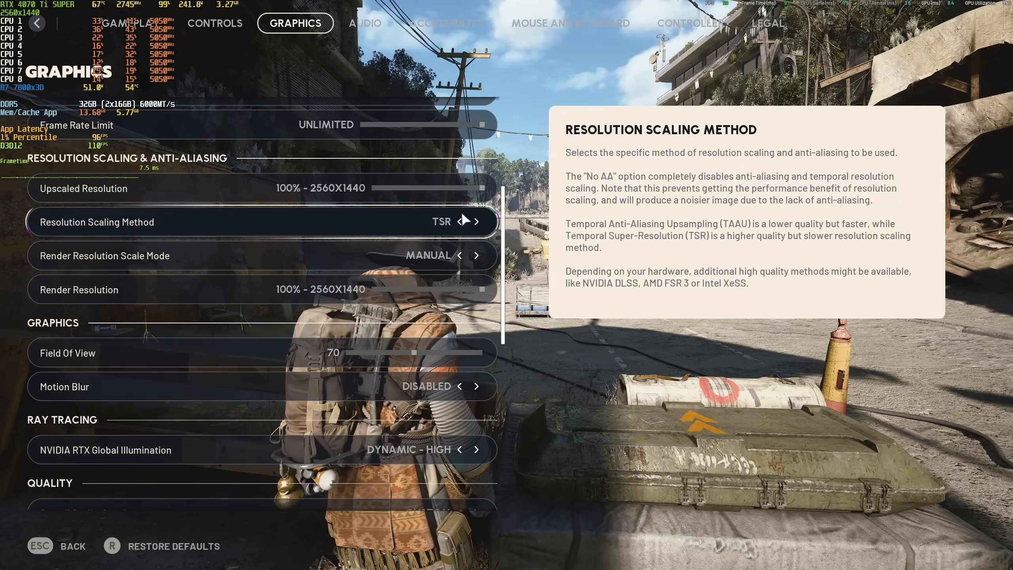
{"action": "left_click", "coordinate": [461, 221]}
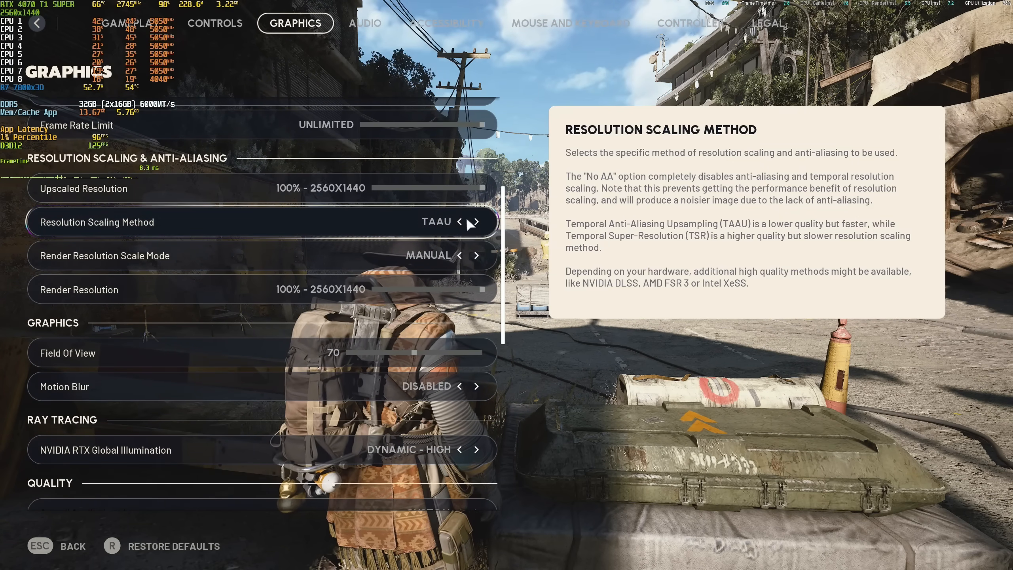
{"action": "left_click", "coordinate": [477, 222]}
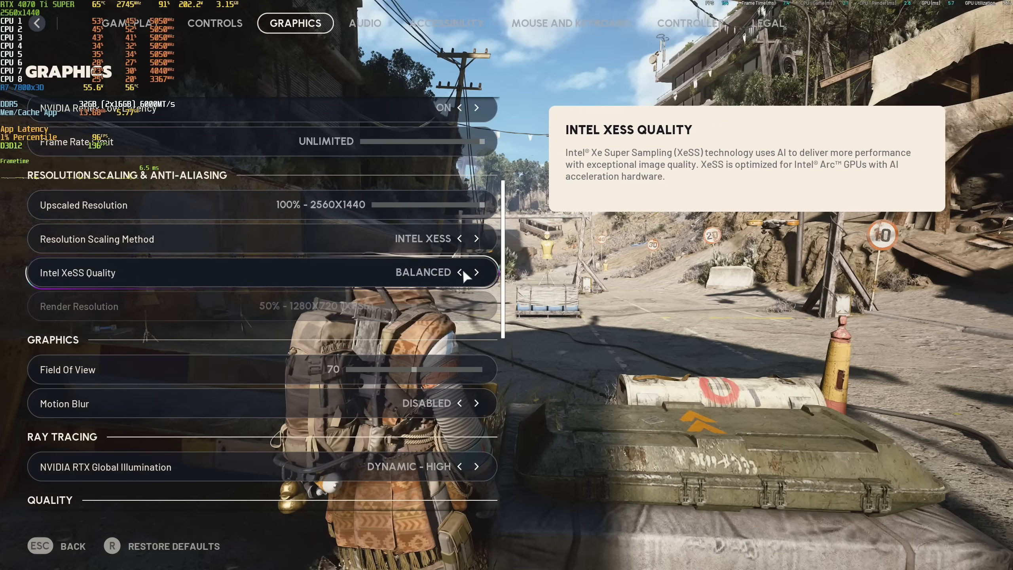
{"action": "left_click", "coordinate": [476, 271]}
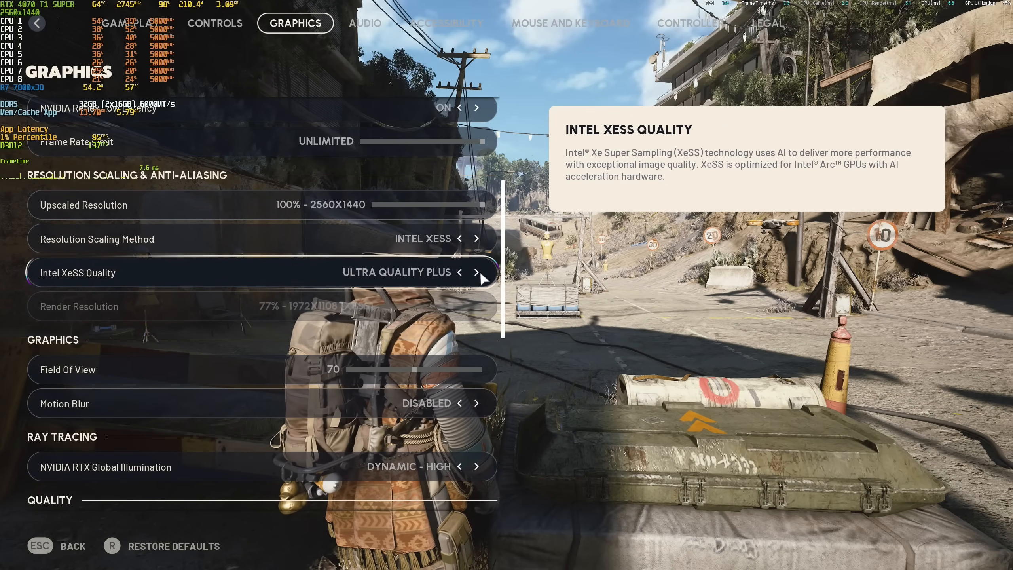
{"action": "left_click", "coordinate": [458, 272]}
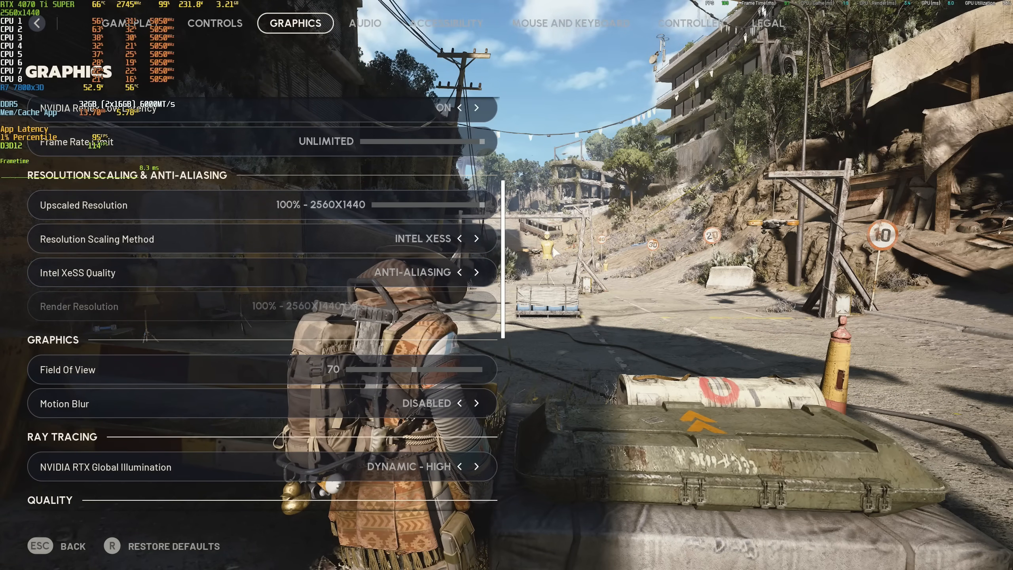
- Cycle the scaling method through TAAU, TSR, Intel XeSS and AMD FSR 3, ending on NVIDIA DLSS
{"action": "left_click", "coordinate": [461, 238]}
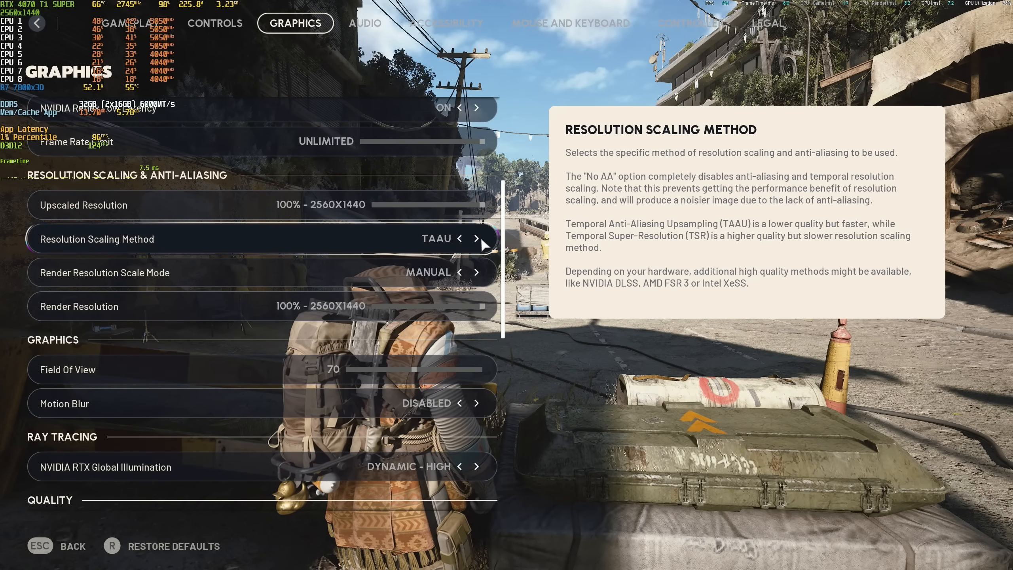
{"action": "left_click", "coordinate": [477, 238]}
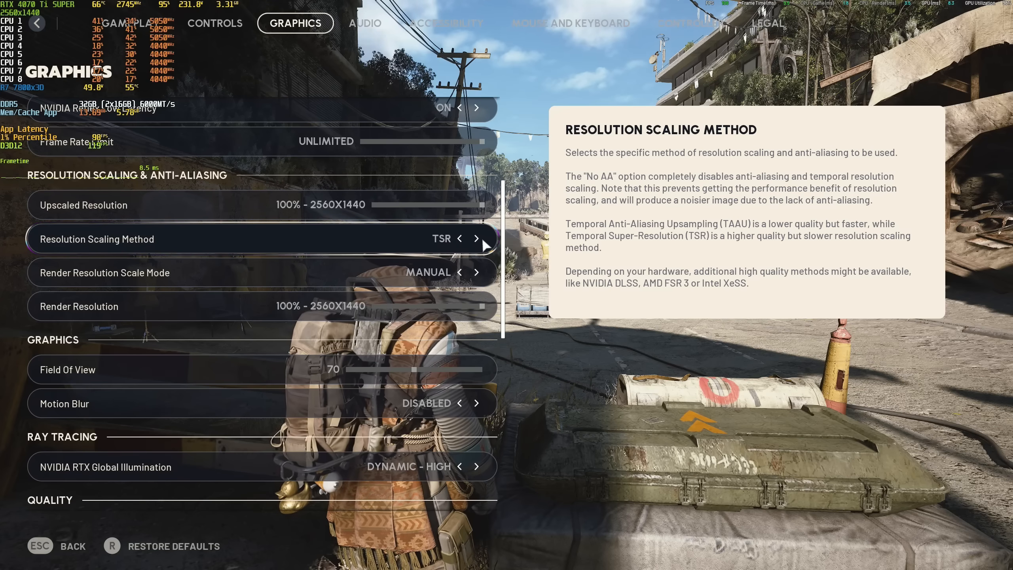
{"action": "left_click", "coordinate": [459, 239]}
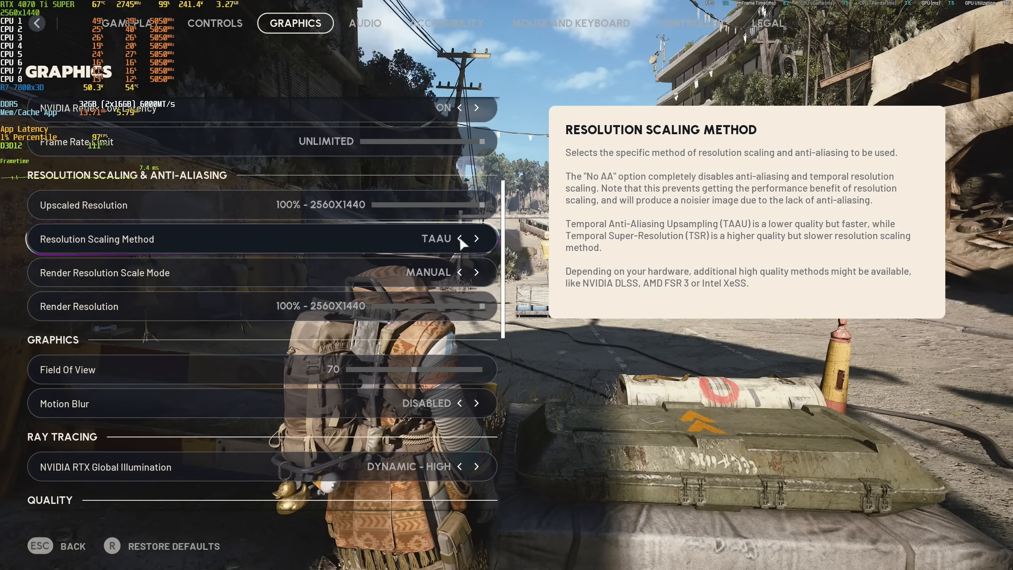
{"action": "left_click", "coordinate": [477, 239]}
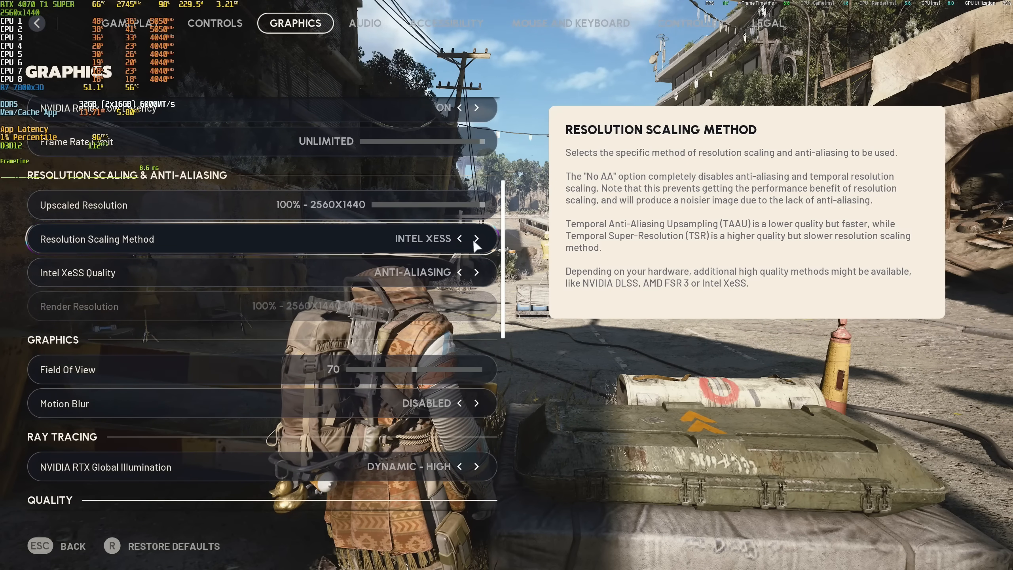
{"action": "left_click", "coordinate": [477, 238]}
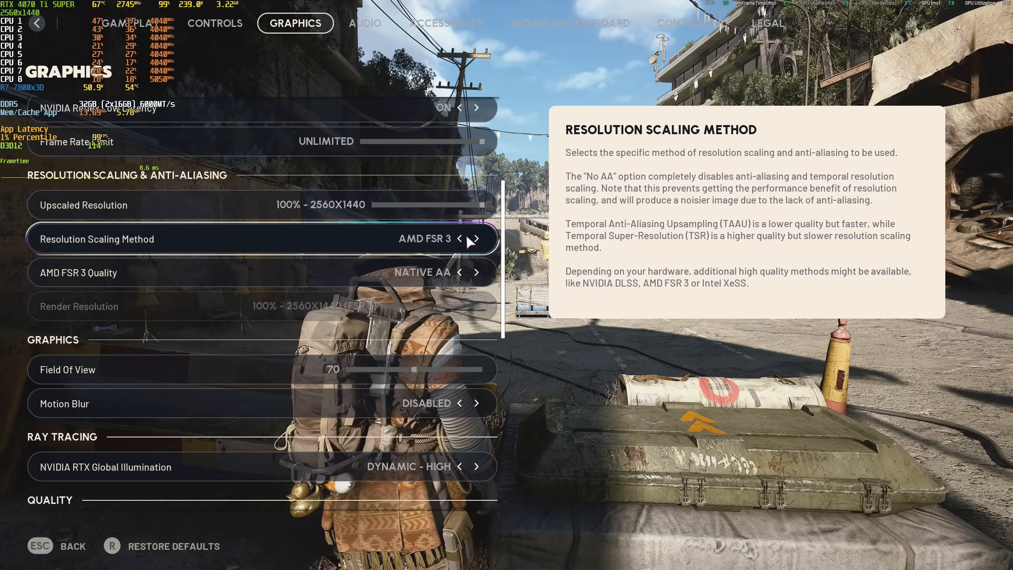
{"action": "left_click", "coordinate": [476, 238]}
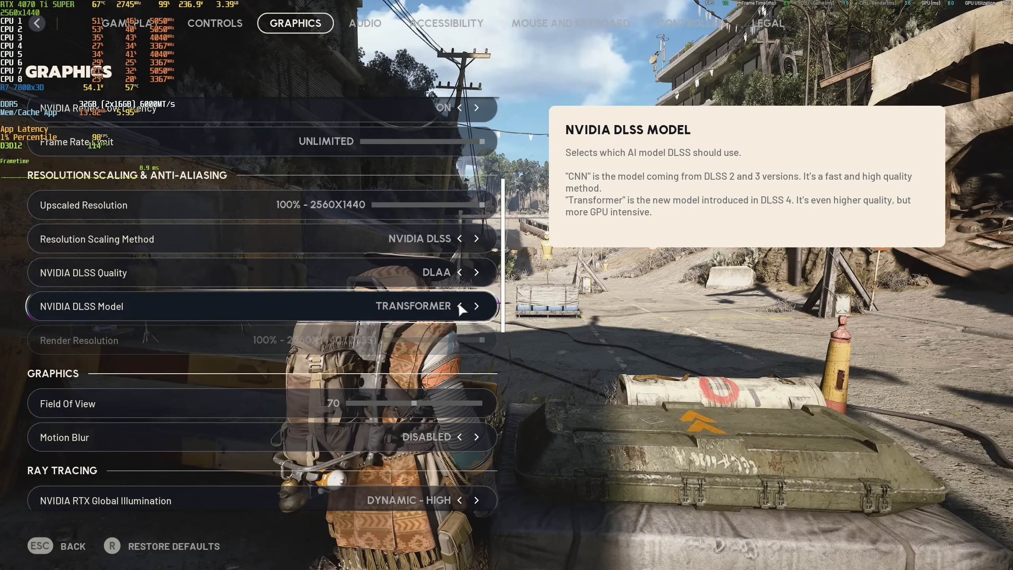
- Switch the NVIDIA DLSS Model to CNN, then back to Transformer
{"action": "left_click", "coordinate": [458, 306]}
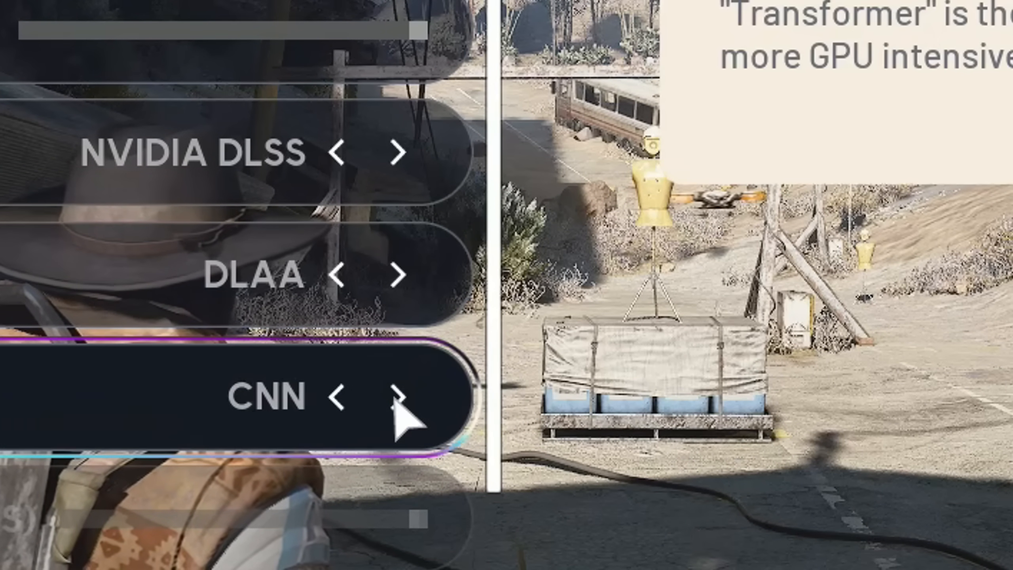
{"action": "left_click", "coordinate": [396, 396]}
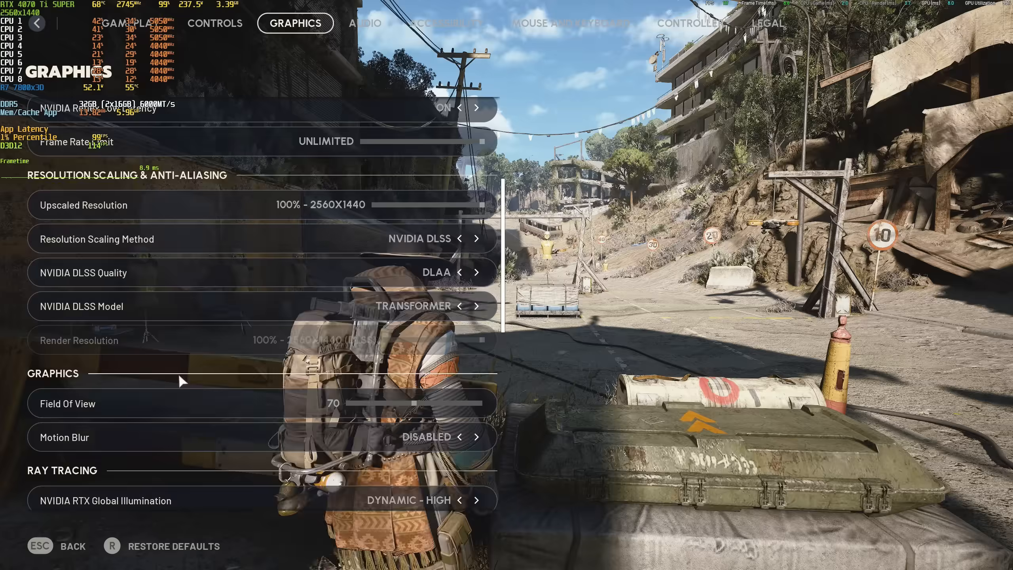
- Try Shadows at Low, settle on Medium, and lower Post-Processing to Medium
{"action": "scroll", "scroll_direction": "down", "scroll_amount": 3}
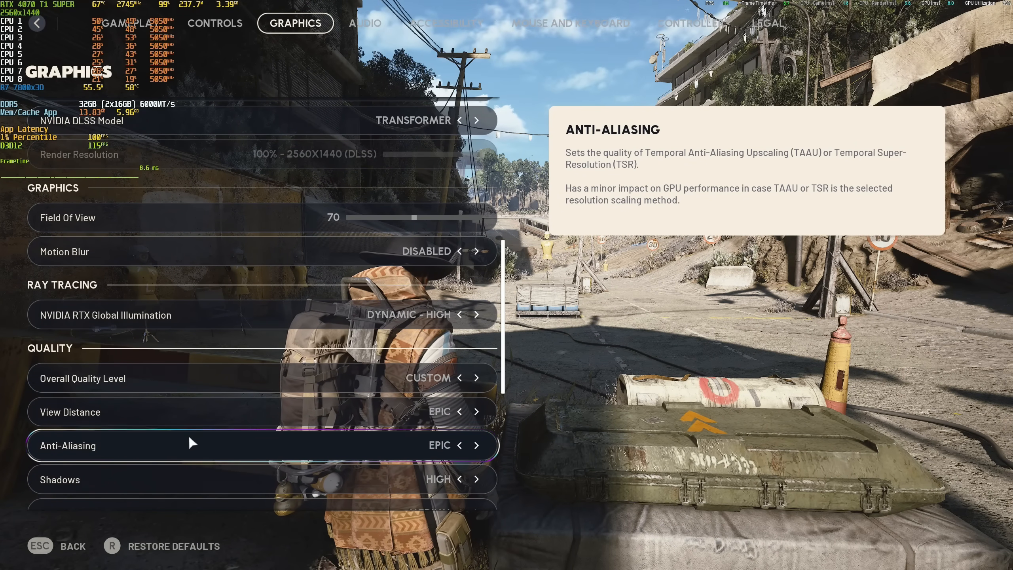
{"action": "scroll", "scroll_direction": "down", "scroll_amount": 3}
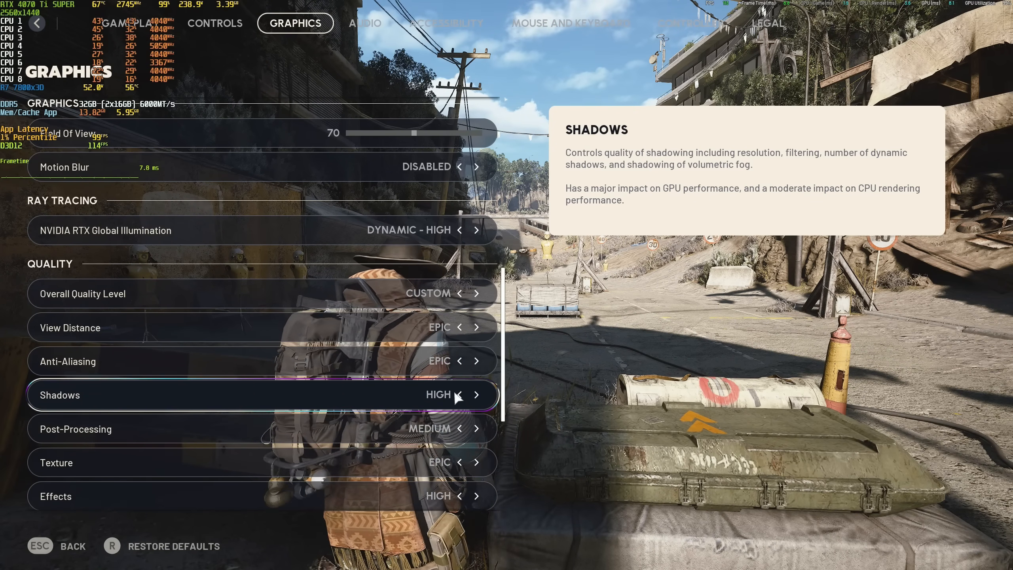
{"action": "key", "text": "Escape"}
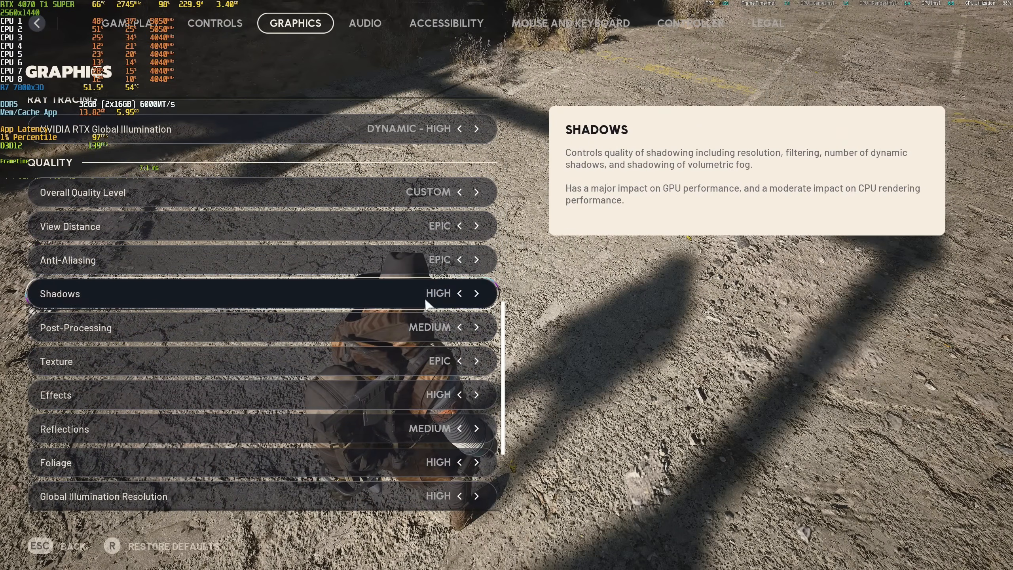
{"action": "left_click", "coordinate": [459, 293]}
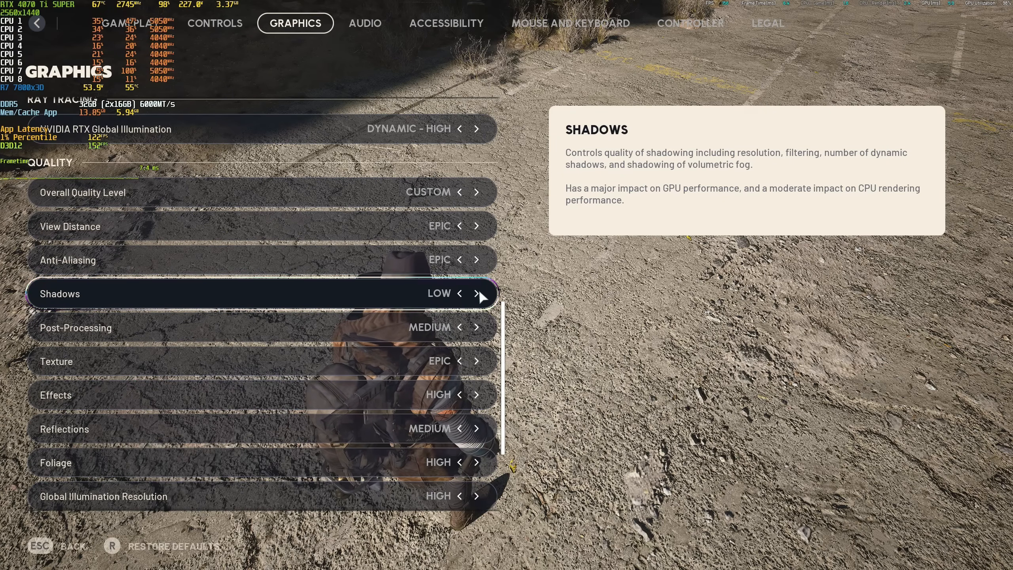
{"action": "left_click", "coordinate": [476, 293]}
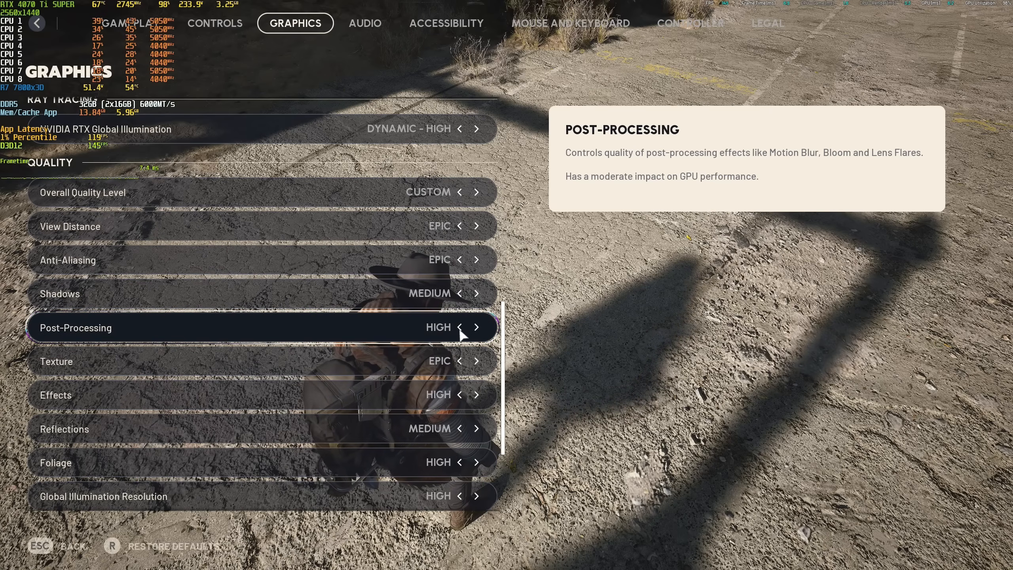
{"action": "left_click", "coordinate": [458, 327]}
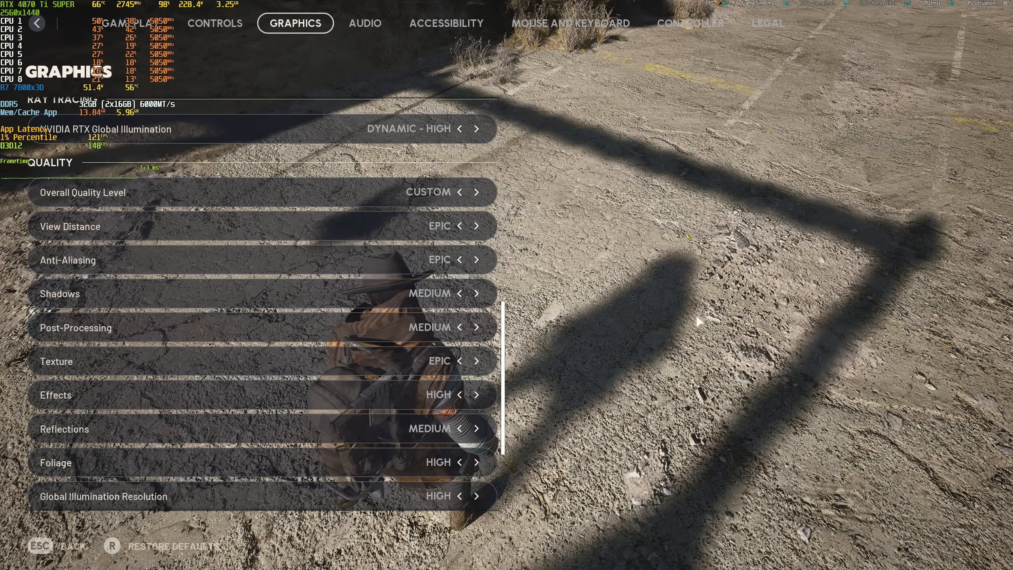
{"action": "mouse_move", "coordinate": [598, 312]}
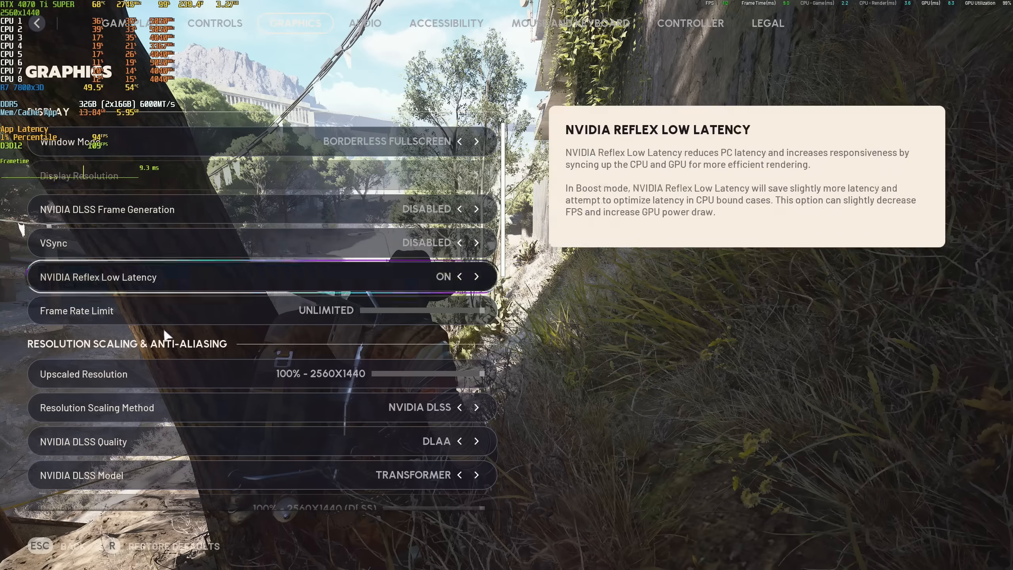
- Scroll the graphics list down to the Quality settings
{"action": "scroll", "scroll_direction": "down", "scroll_amount": 3}
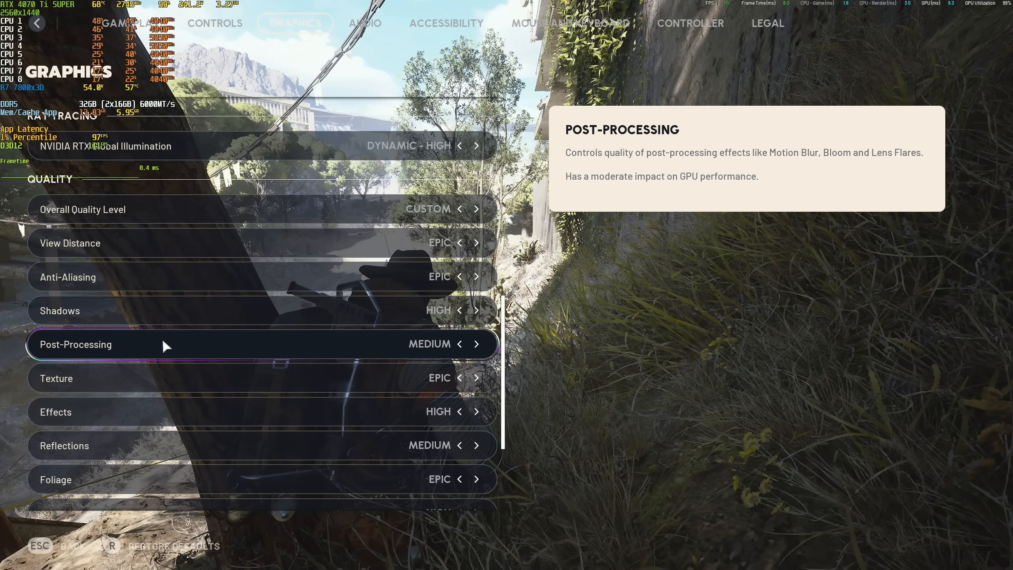
- Toggle Post-Processing between Low and Medium while watching the grass, ending on Medium
{"action": "key", "text": "Escape"}
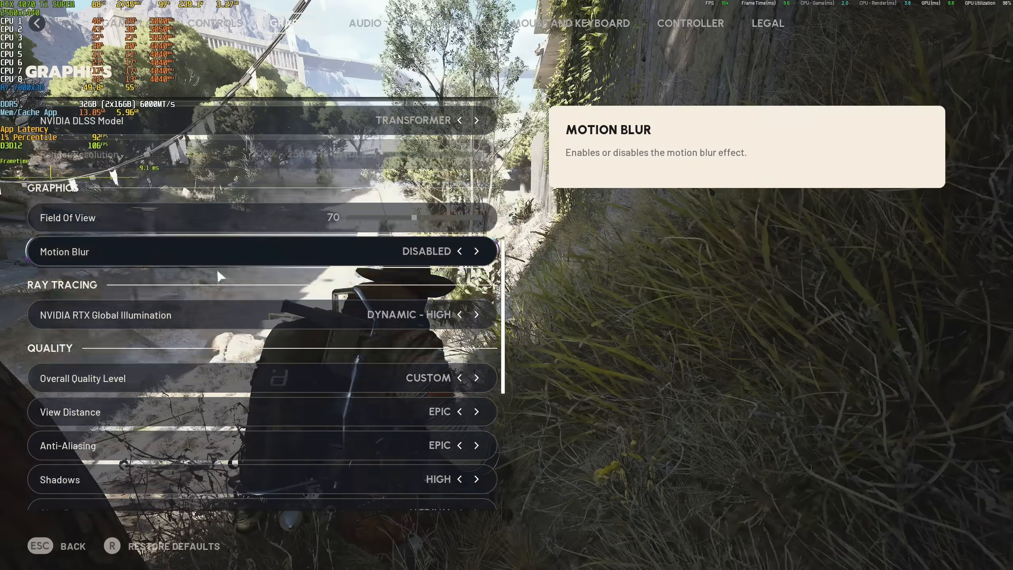
{"action": "scroll", "scroll_direction": "down", "scroll_amount": 3}
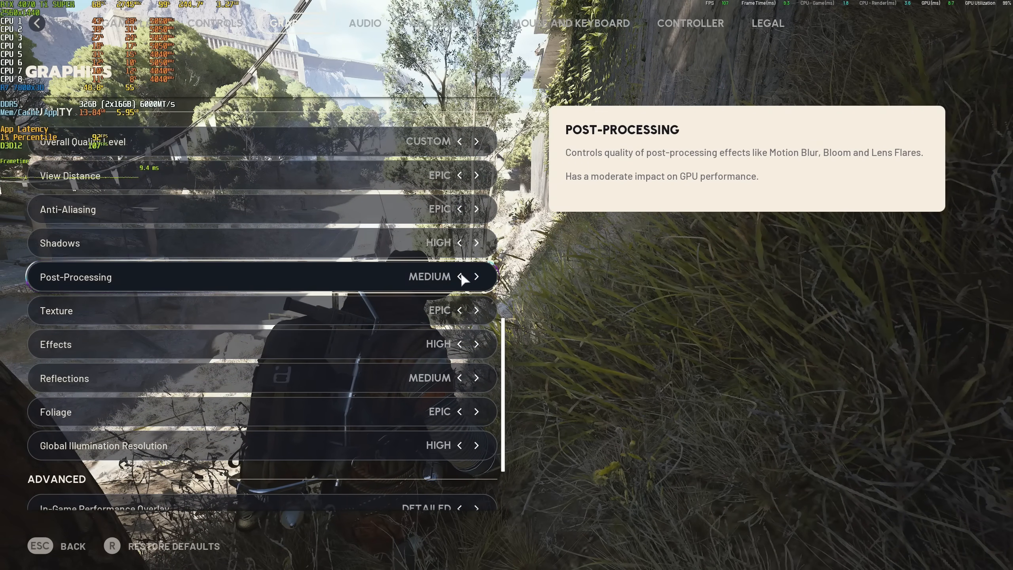
{"action": "left_click", "coordinate": [462, 276]}
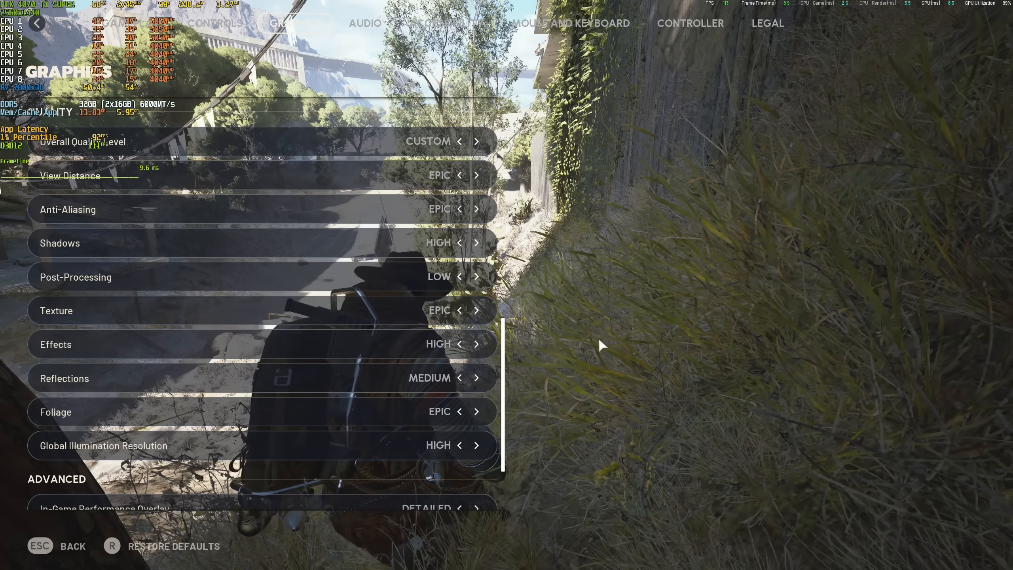
{"action": "mouse_move", "coordinate": [561, 321]}
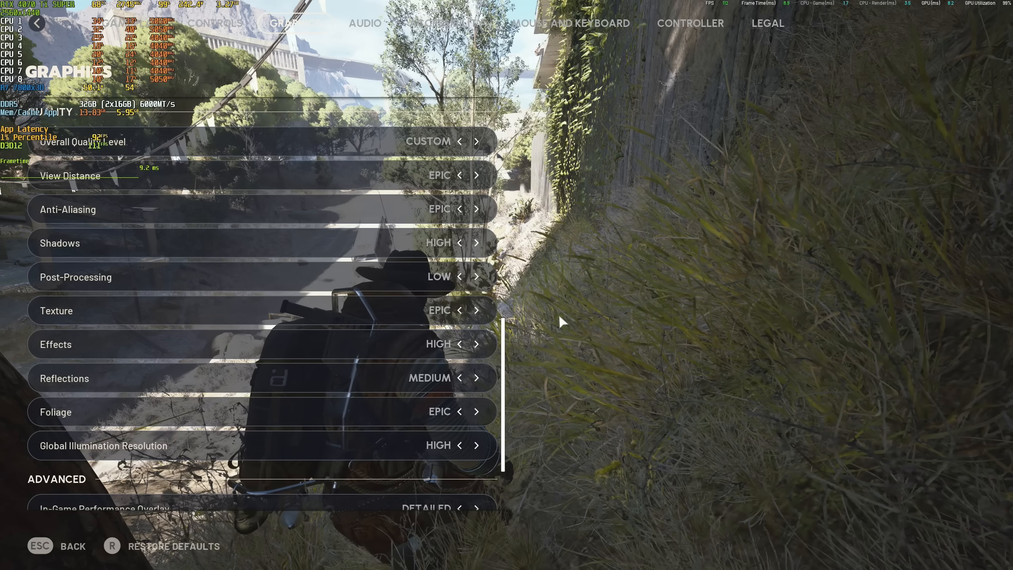
{"action": "left_click", "coordinate": [476, 277]}
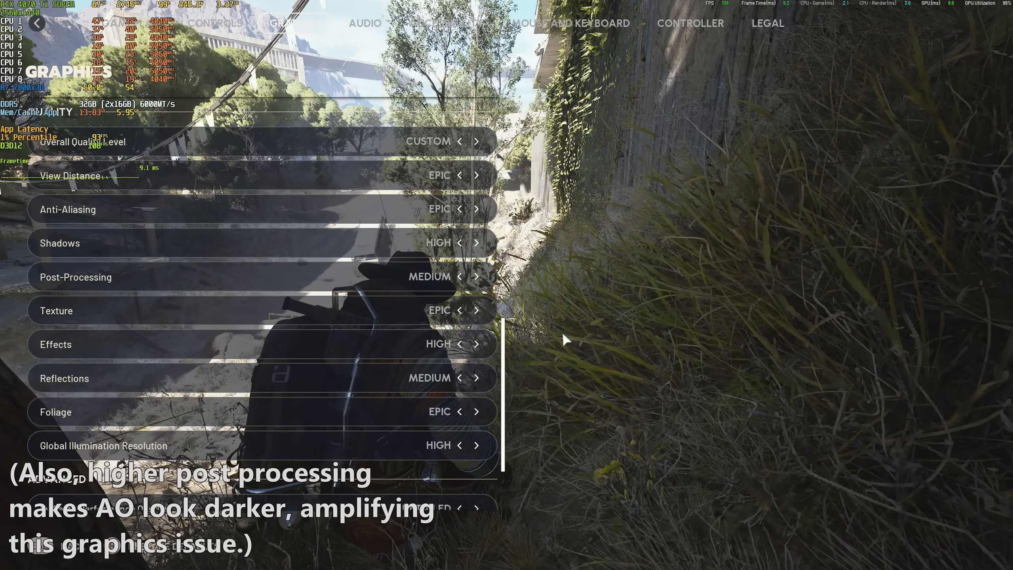
{"action": "left_click", "coordinate": [477, 276]}
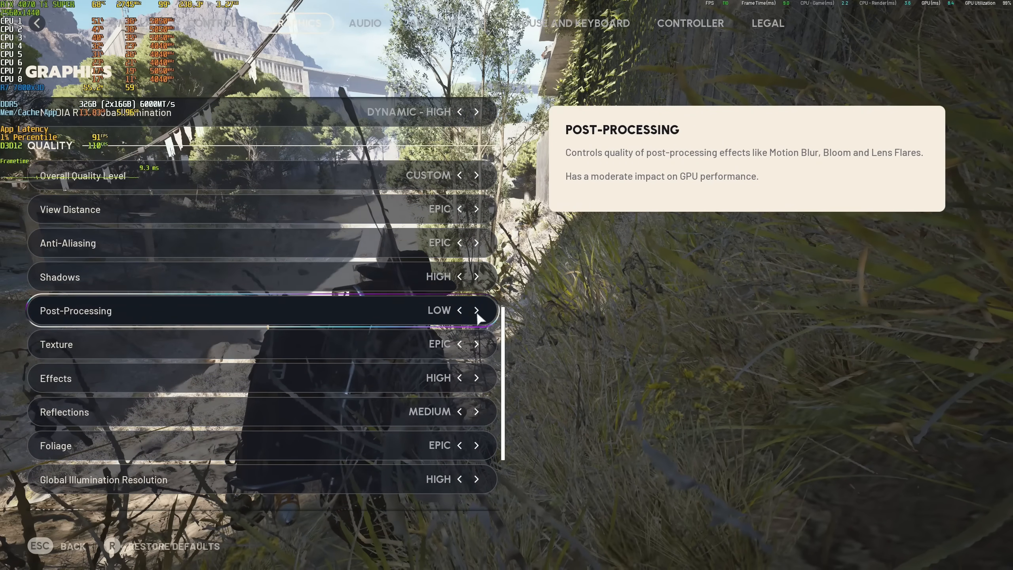
{"action": "left_click", "coordinate": [476, 311]}
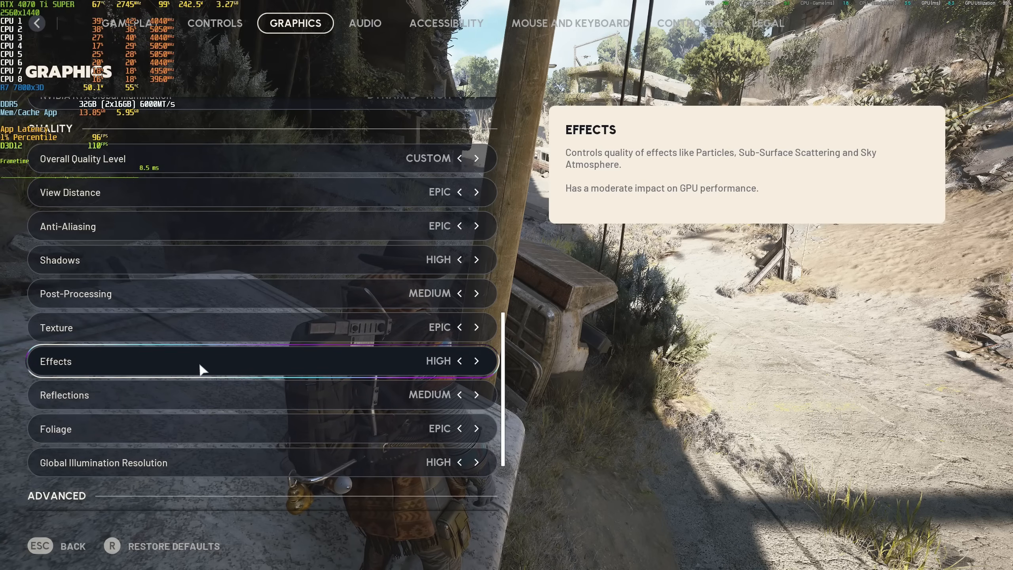
- Raise Effects quality two steps, to Medium then High, comparing on dusty ground
{"action": "key", "text": "Escape"}
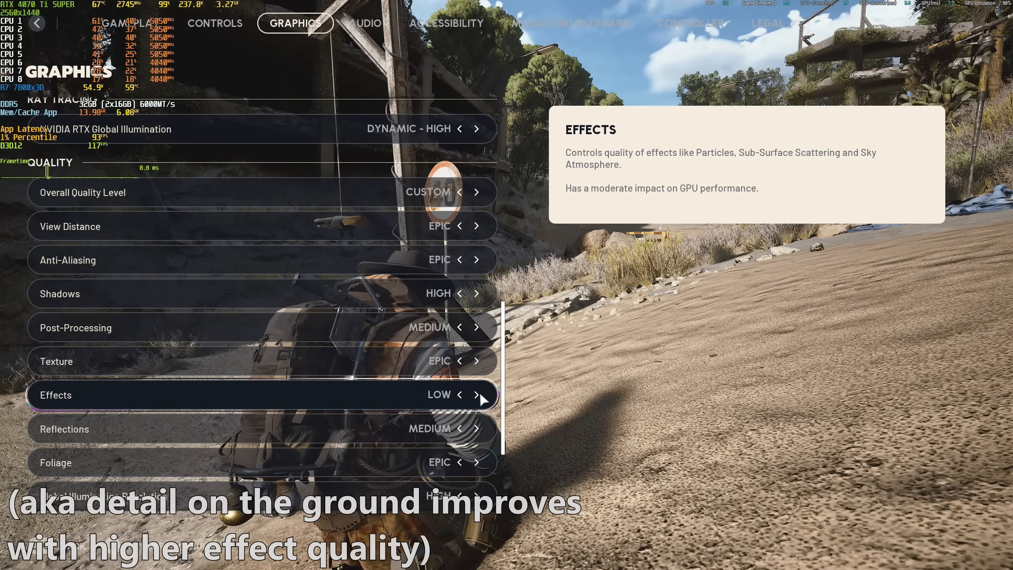
{"action": "left_click", "coordinate": [476, 395]}
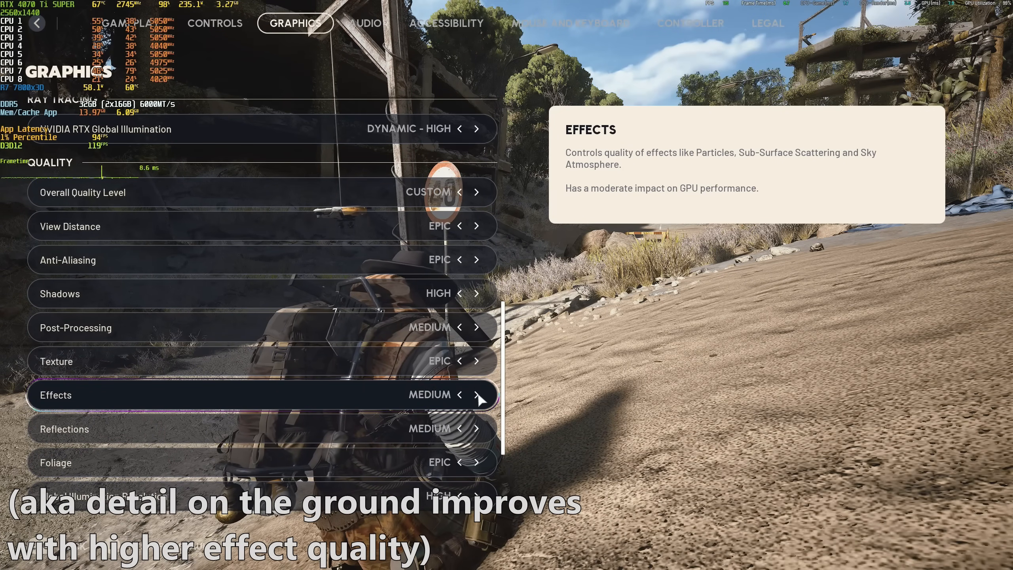
{"action": "left_click", "coordinate": [477, 394]}
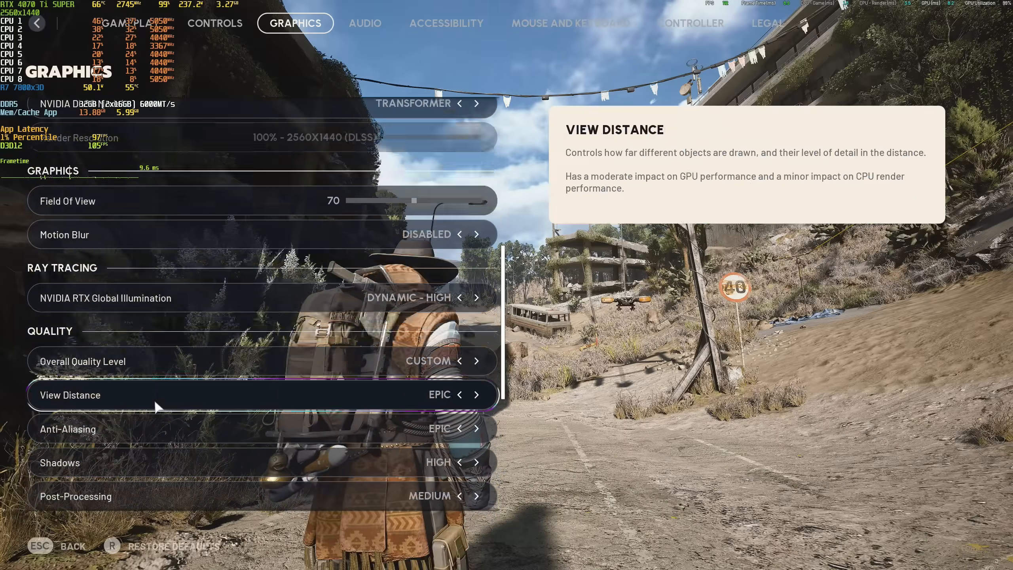
{"action": "scroll", "scroll_direction": "down", "scroll_amount": 3}
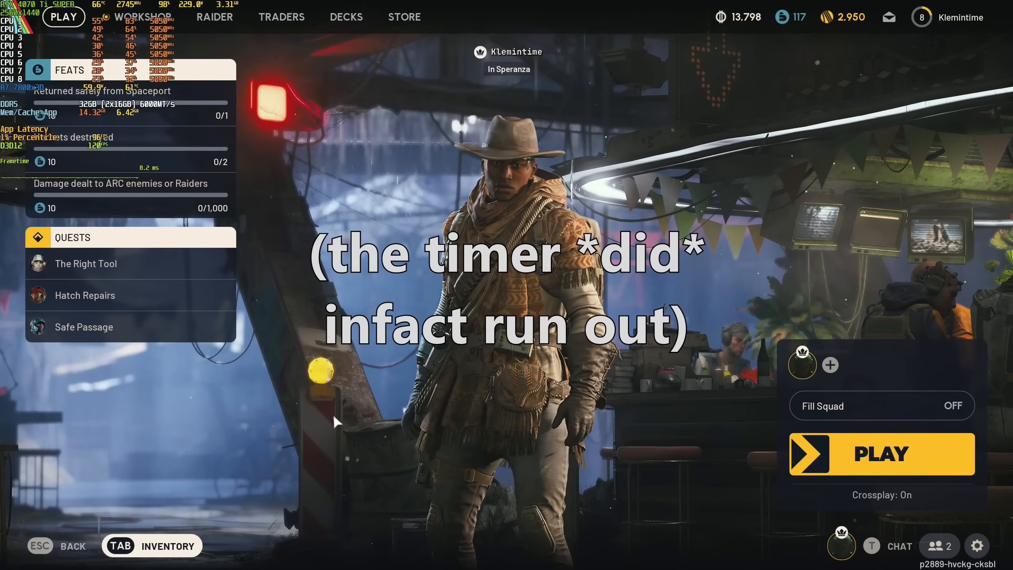
- Return from the lobby to the graphics settings, with Effects reading High
{"action": "left_click", "coordinate": [880, 454]}
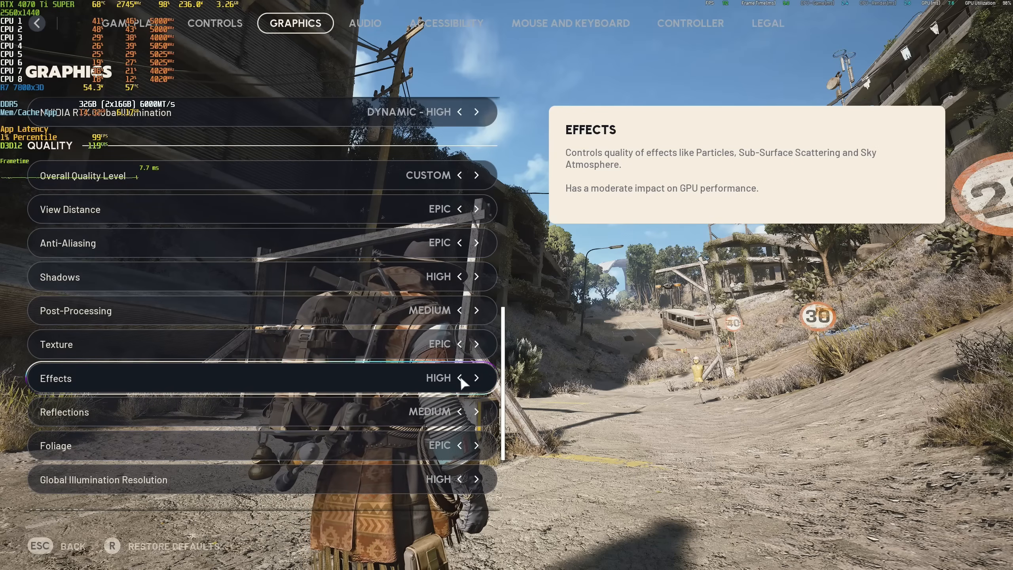
- Drop Effects quality to Low to preview it, then raise it back up
{"action": "left_click", "coordinate": [460, 378]}
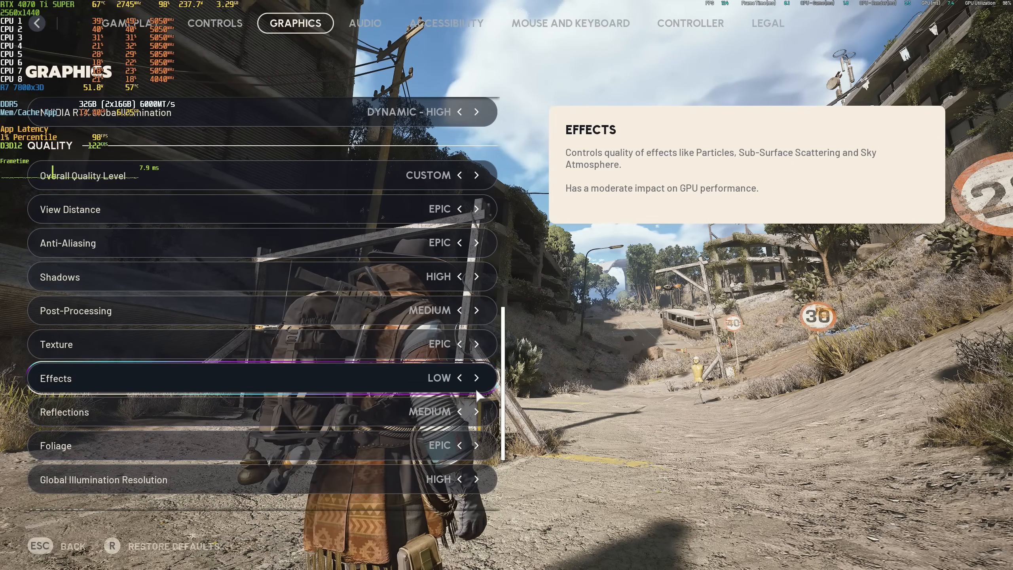
{"action": "left_click", "coordinate": [478, 377]}
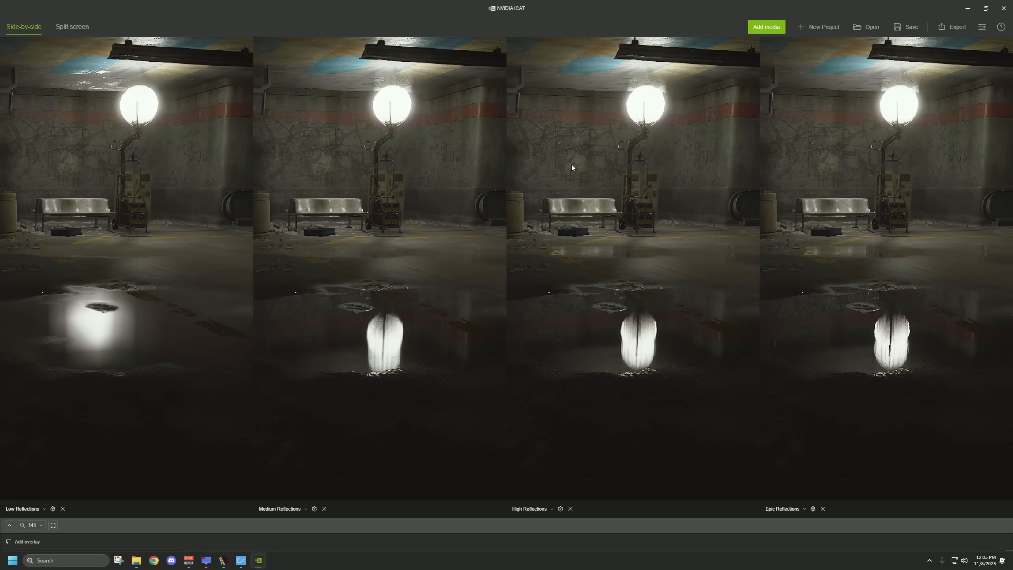
{"action": "mouse_move", "coordinate": [314, 128]}
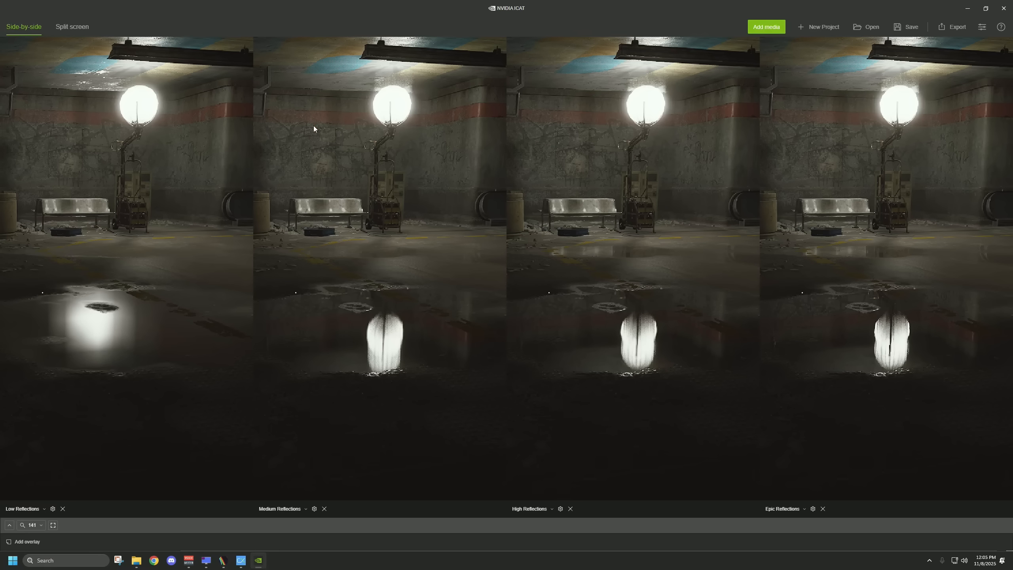
{"action": "mouse_move", "coordinate": [306, 356]}
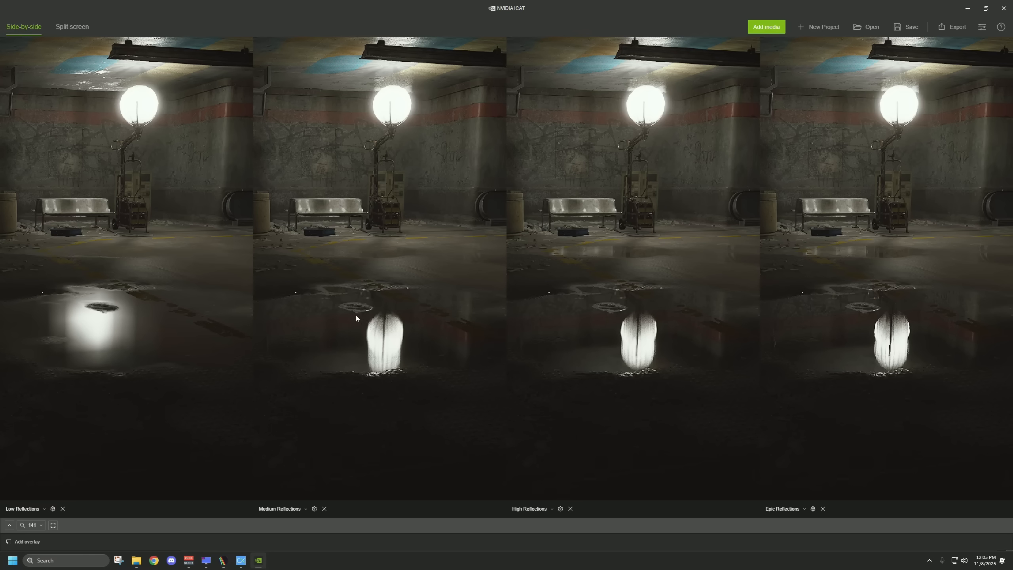
{"action": "mouse_move", "coordinate": [570, 334]}
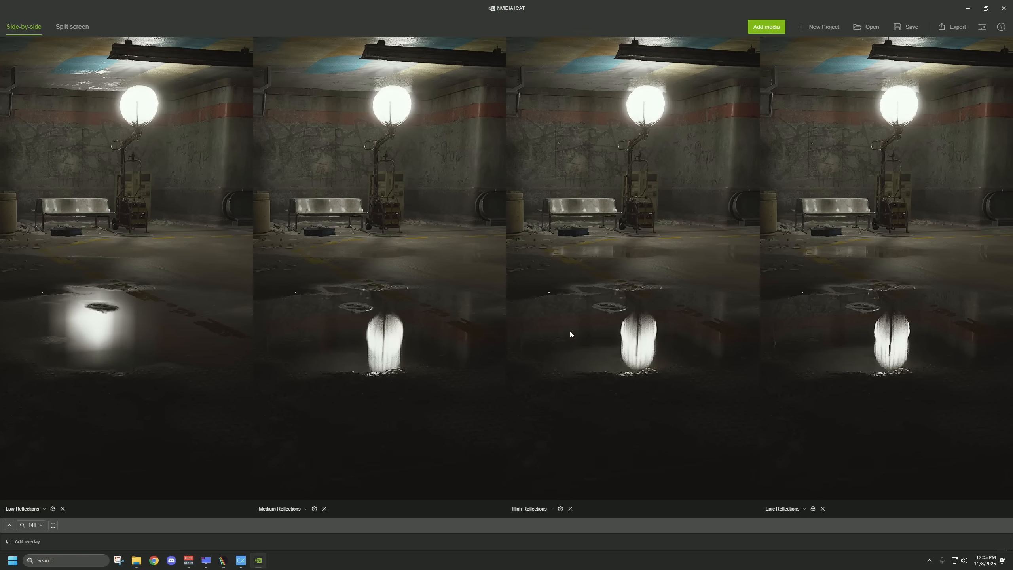
{"action": "mouse_move", "coordinate": [634, 343]}
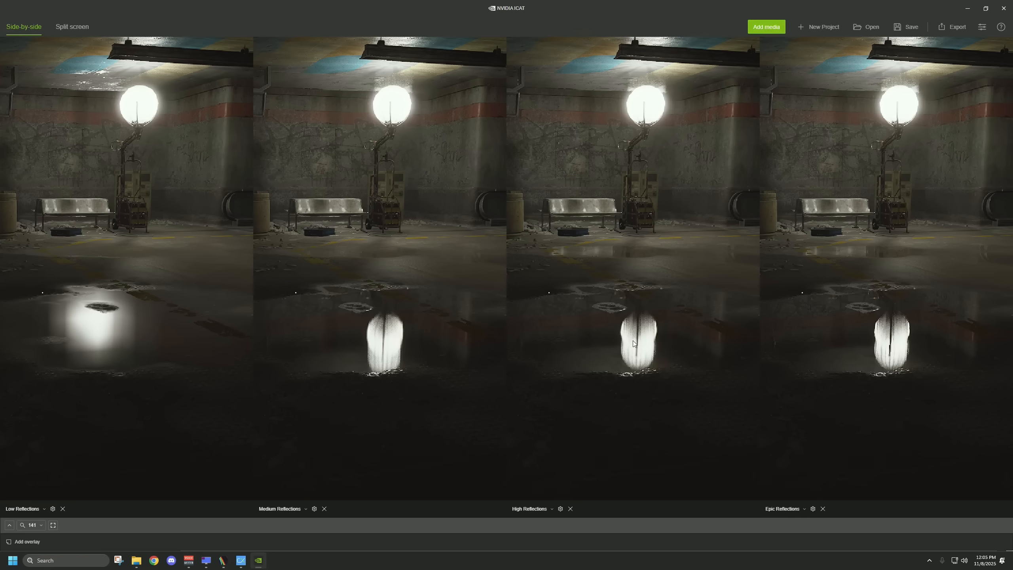
{"action": "mouse_move", "coordinate": [803, 348]}
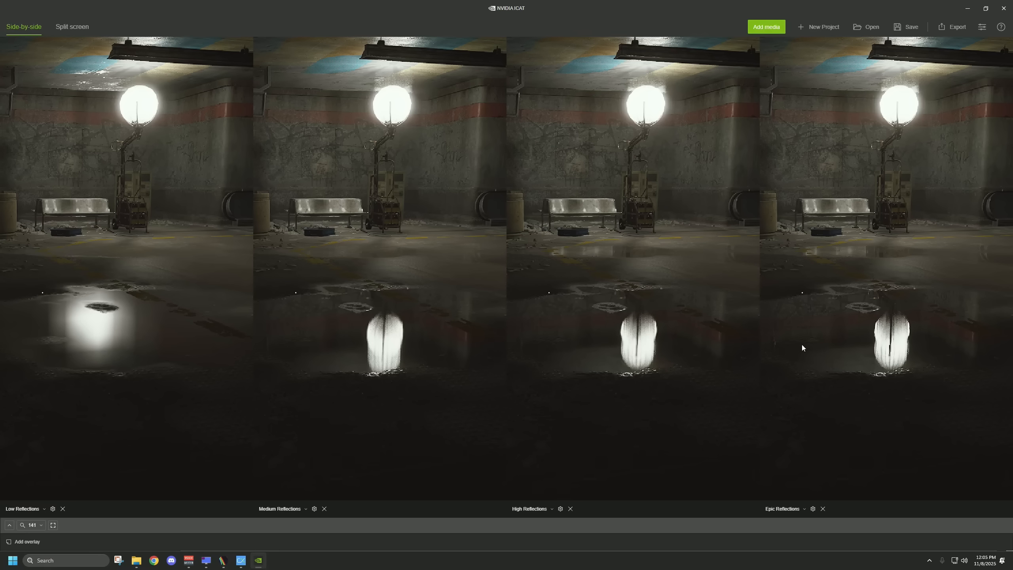
{"action": "mouse_move", "coordinate": [455, 352]}
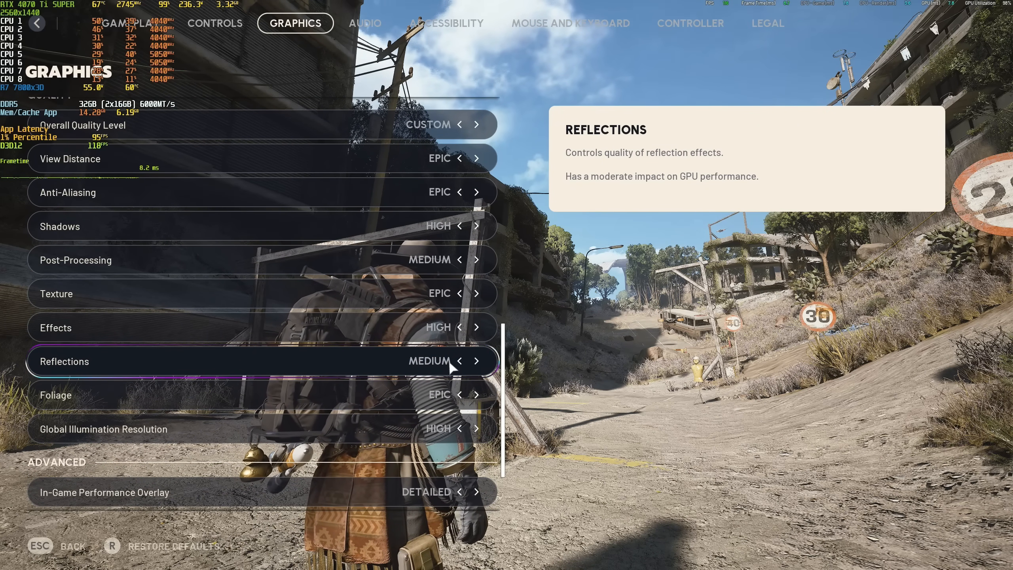
- Preview Reflections at Low, set it back to Medium, and close settings
{"action": "left_click", "coordinate": [455, 362]}
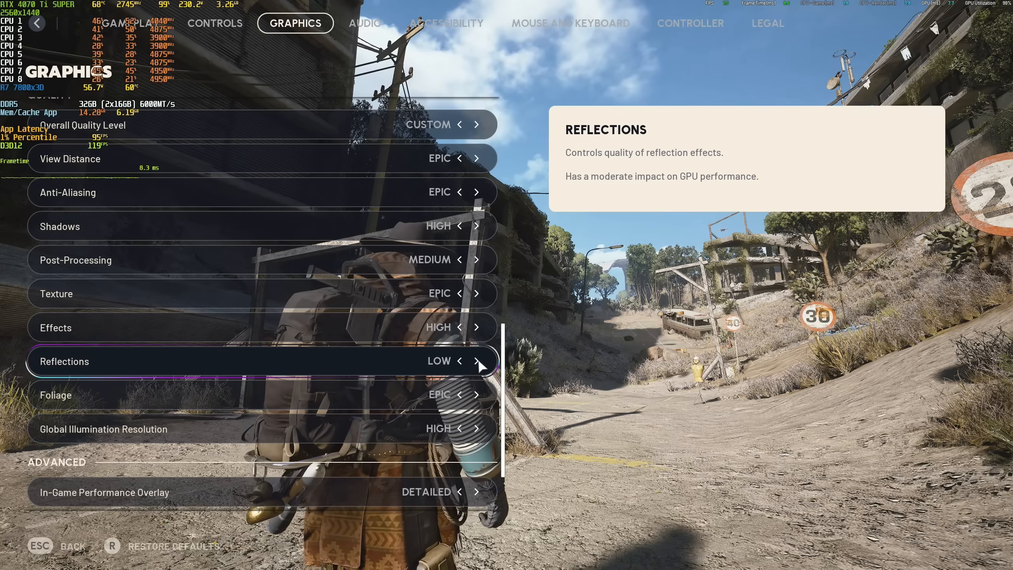
{"action": "left_click", "coordinate": [477, 360]}
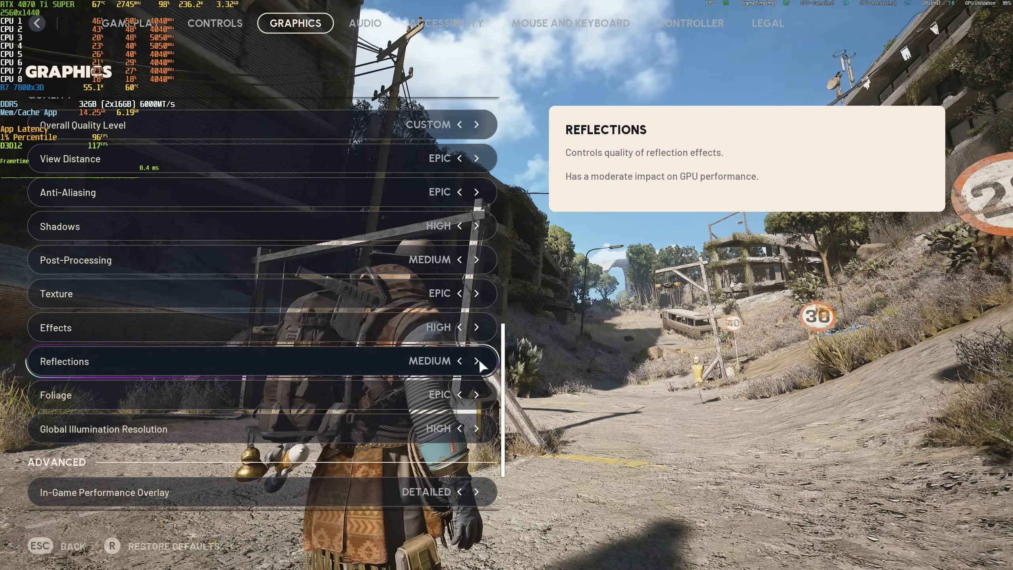
{"action": "key", "text": "Escape"}
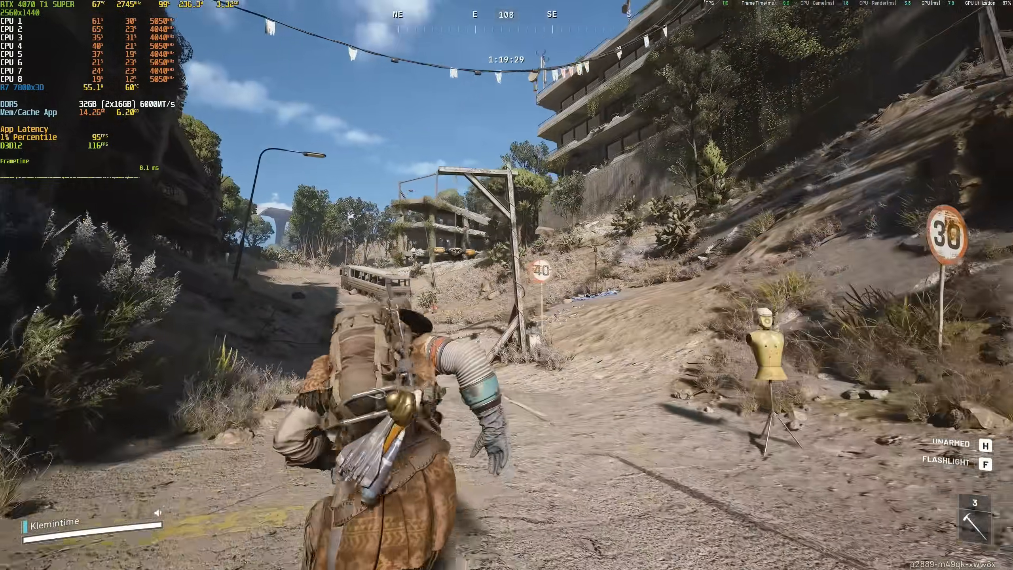
{"action": "mouse_move", "coordinate": [506, 285]}
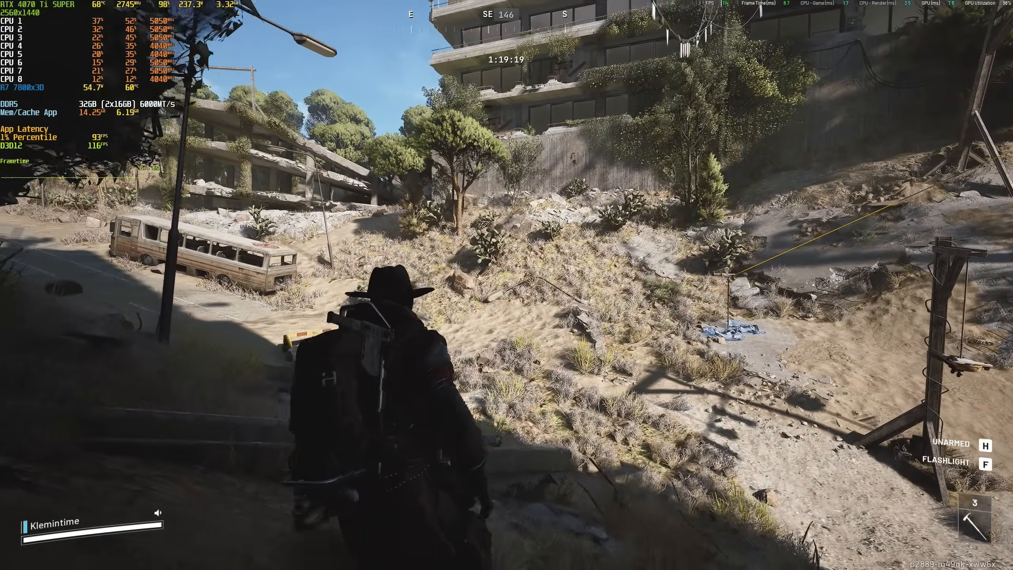
- Open Settings from the in-game System menu to reach the Graphics tab
{"action": "key", "text": "Escape"}
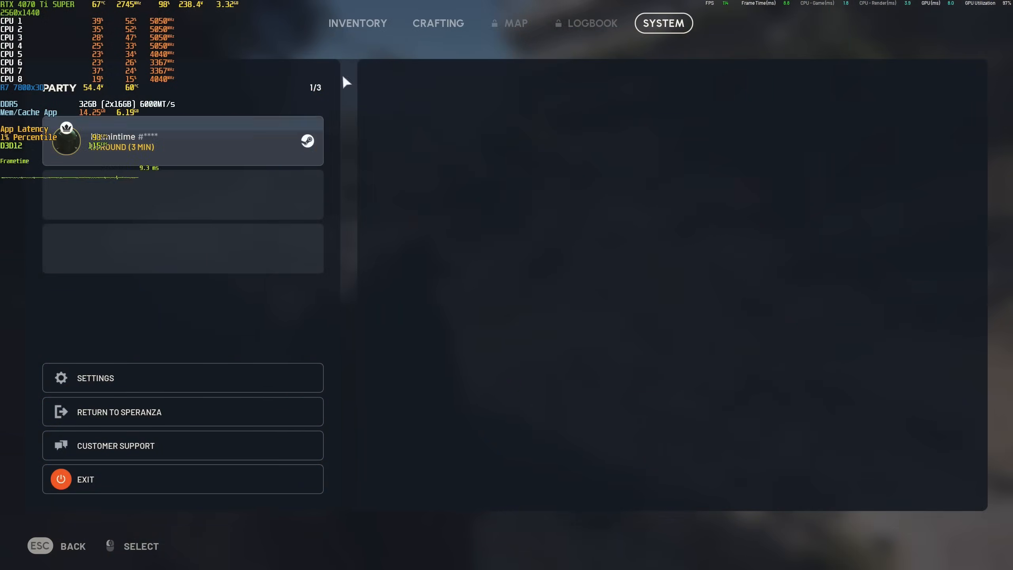
{"action": "left_click", "coordinate": [95, 377]}
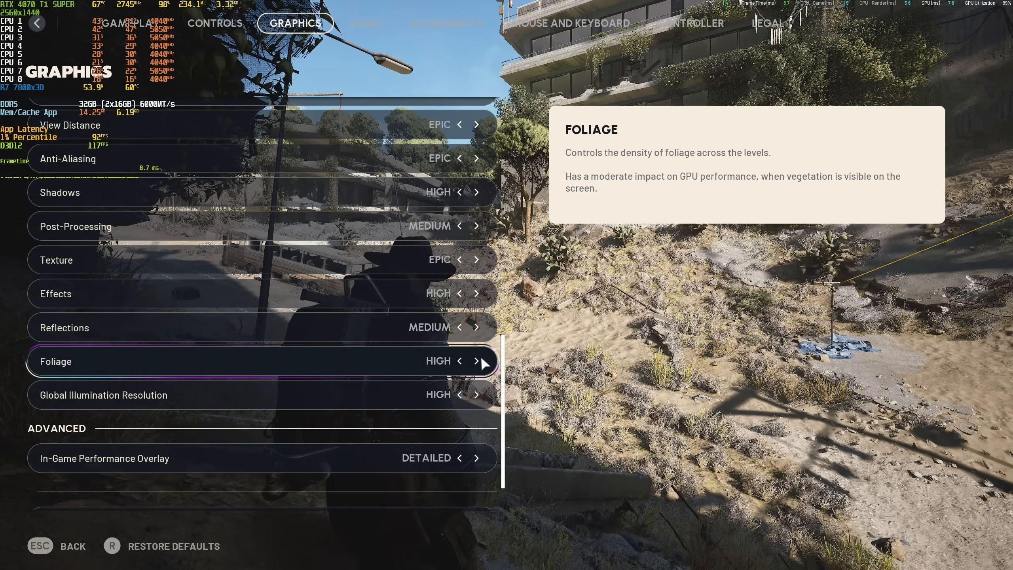
- Toggle Foliage Low, High, Low, High, ending on High
{"action": "left_click", "coordinate": [458, 361]}
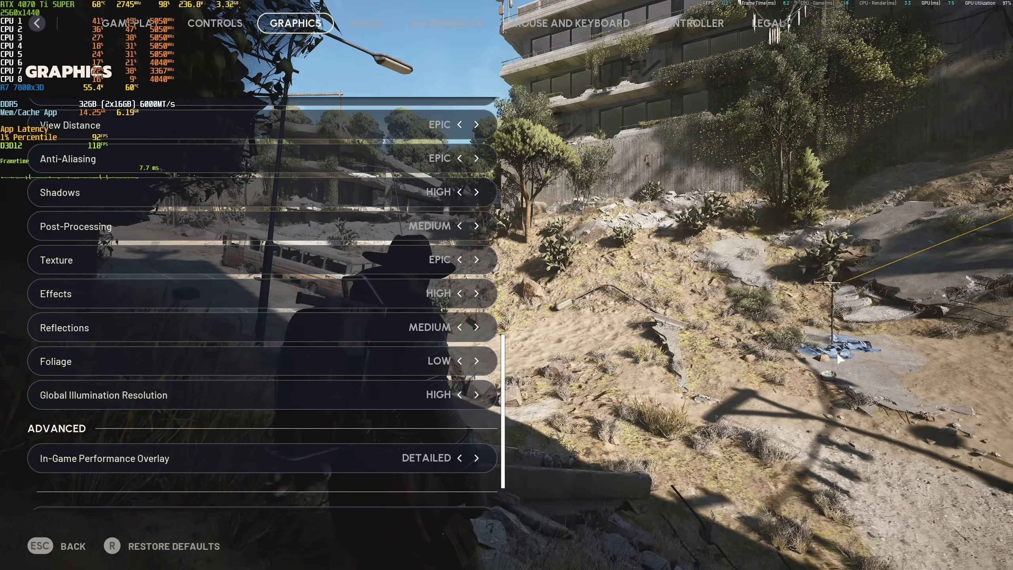
{"action": "mouse_move", "coordinate": [634, 372]}
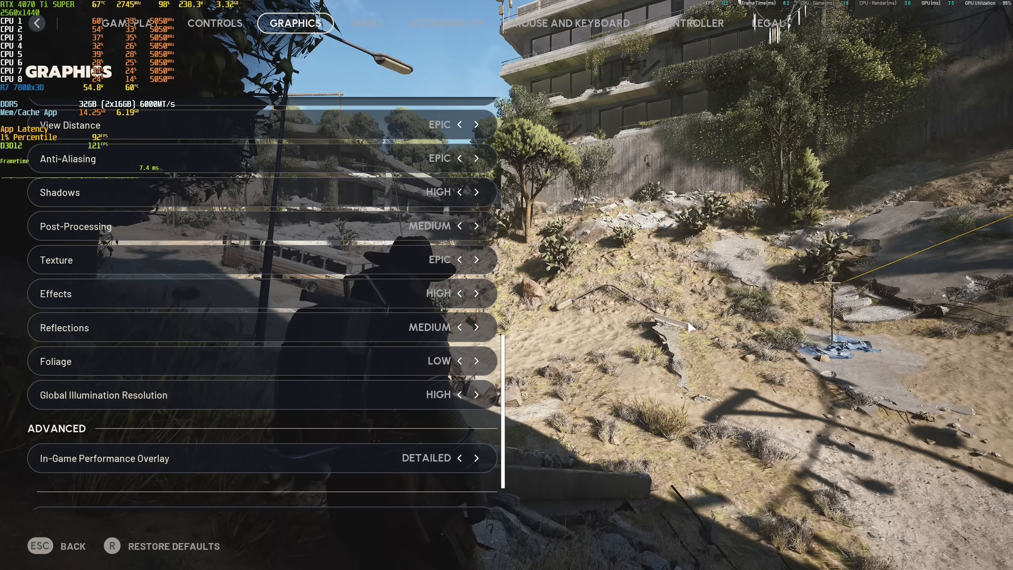
{"action": "mouse_move", "coordinate": [633, 270]}
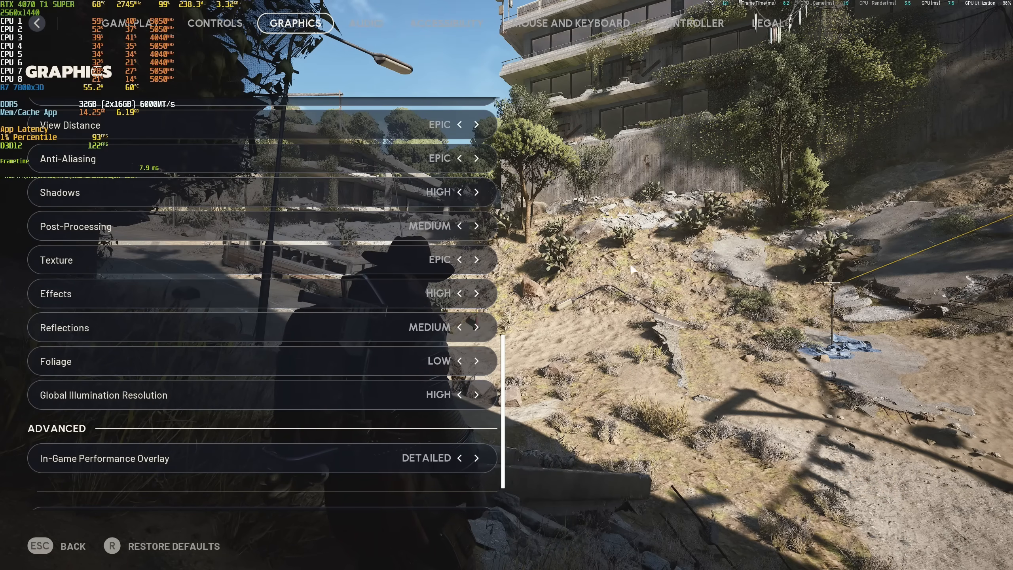
{"action": "mouse_move", "coordinate": [478, 367]}
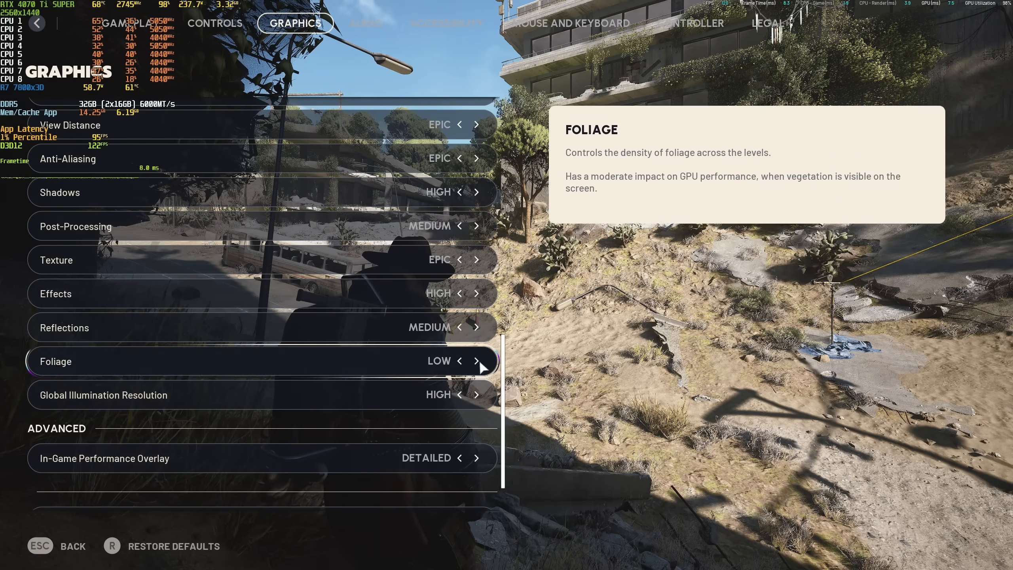
{"action": "left_click", "coordinate": [478, 360]}
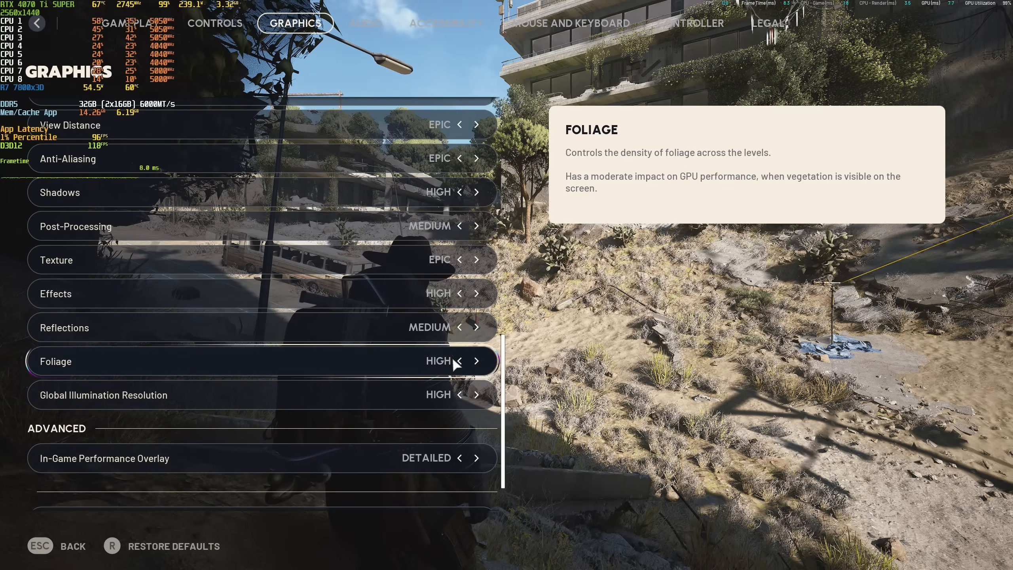
{"action": "left_click", "coordinate": [458, 360]}
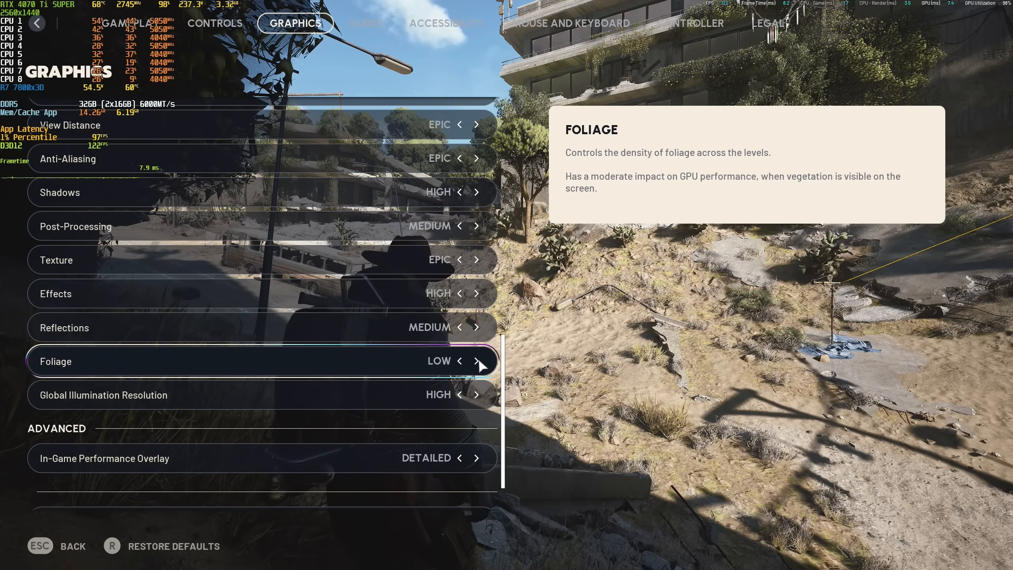
{"action": "left_click", "coordinate": [477, 361]}
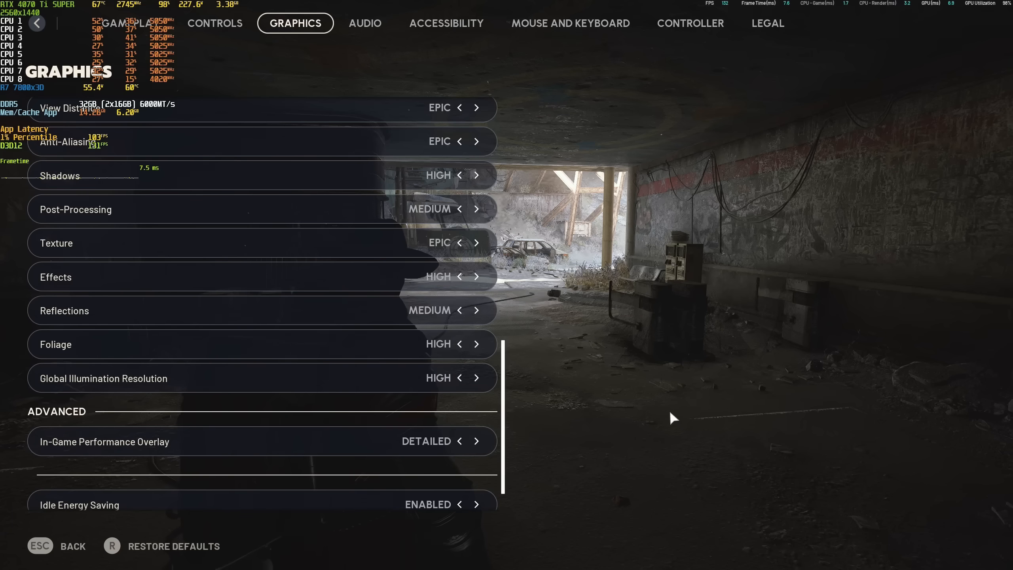
{"action": "mouse_move", "coordinate": [263, 378]}
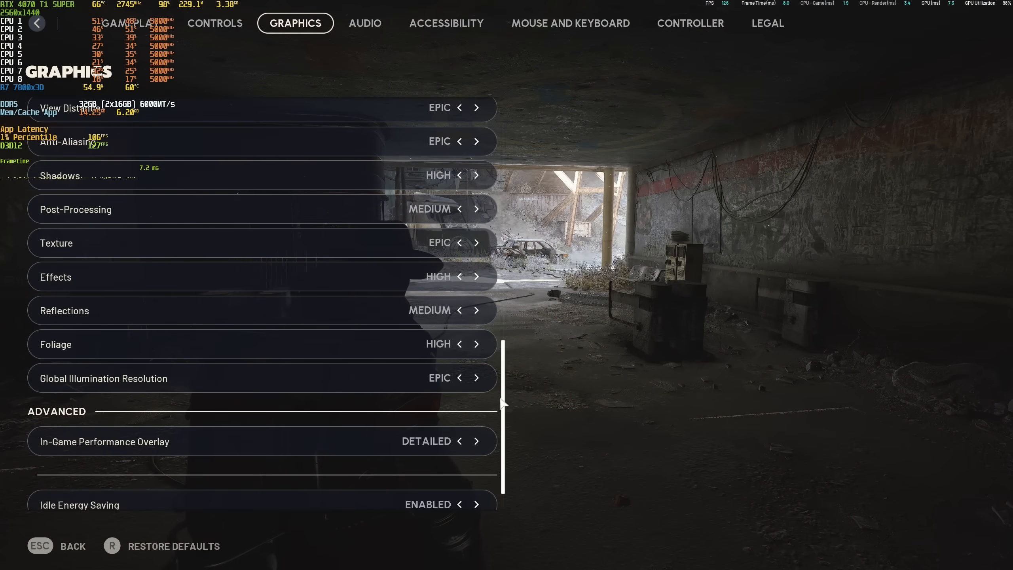
- Step Global Illumination Resolution from Epic back to High
{"action": "left_click", "coordinate": [458, 378]}
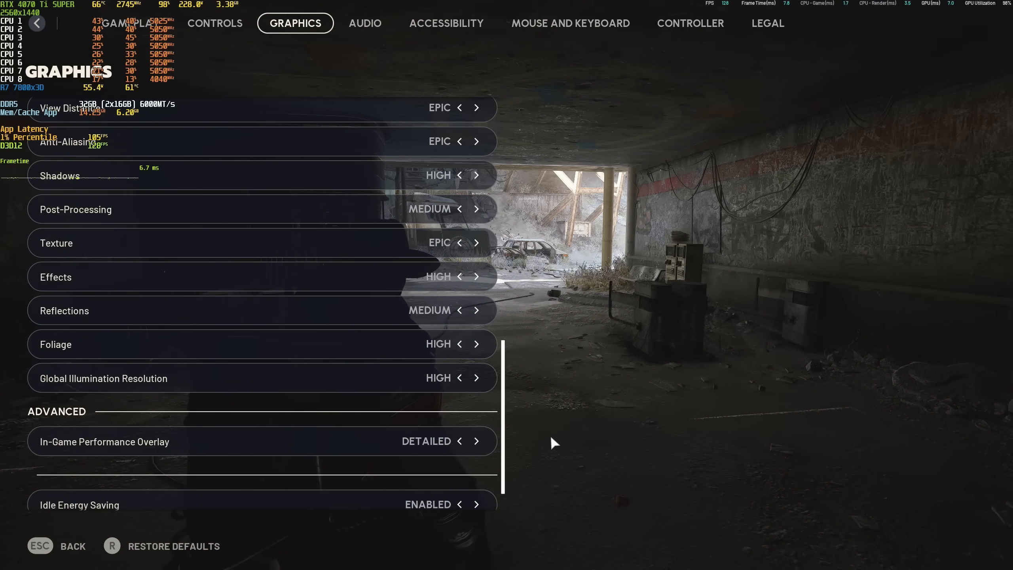
{"action": "mouse_move", "coordinate": [554, 373]}
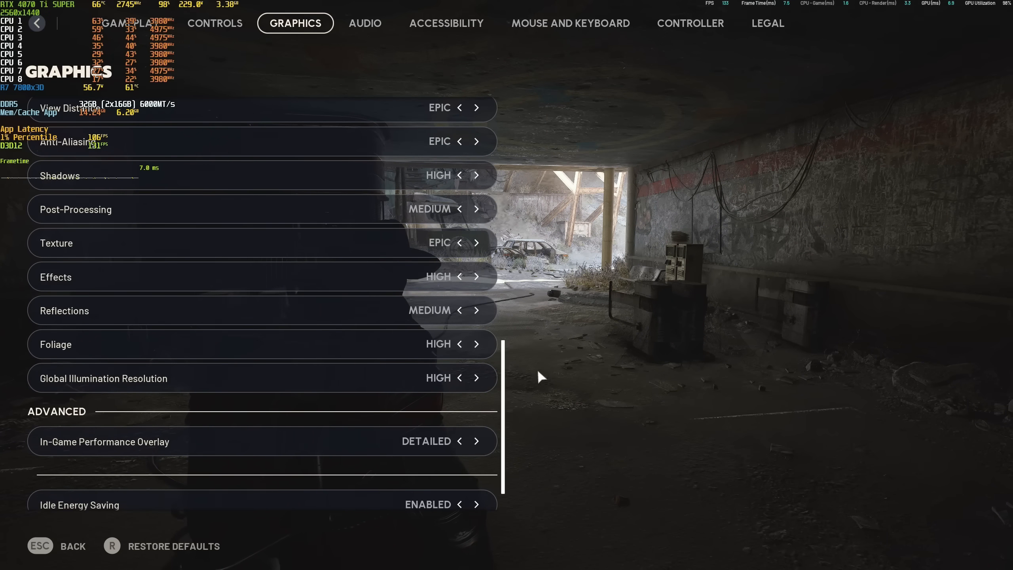
{"action": "left_click", "coordinate": [461, 378]}
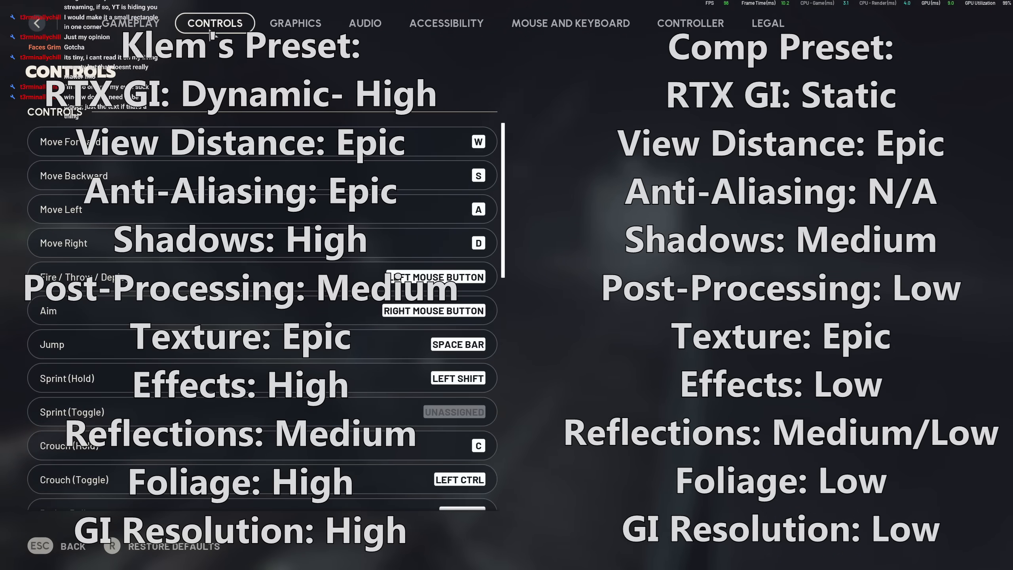
- Scroll the Controls bindings, then view Gameplay and Mouse and Keyboard settings
{"action": "scroll", "scroll_direction": "down", "scroll_amount": 3}
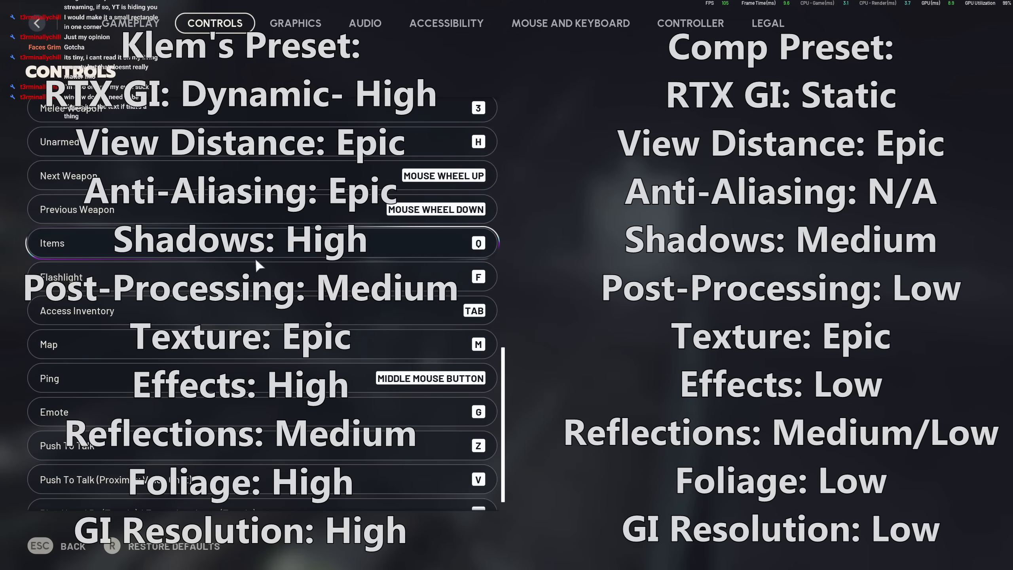
{"action": "left_click", "coordinate": [132, 23]}
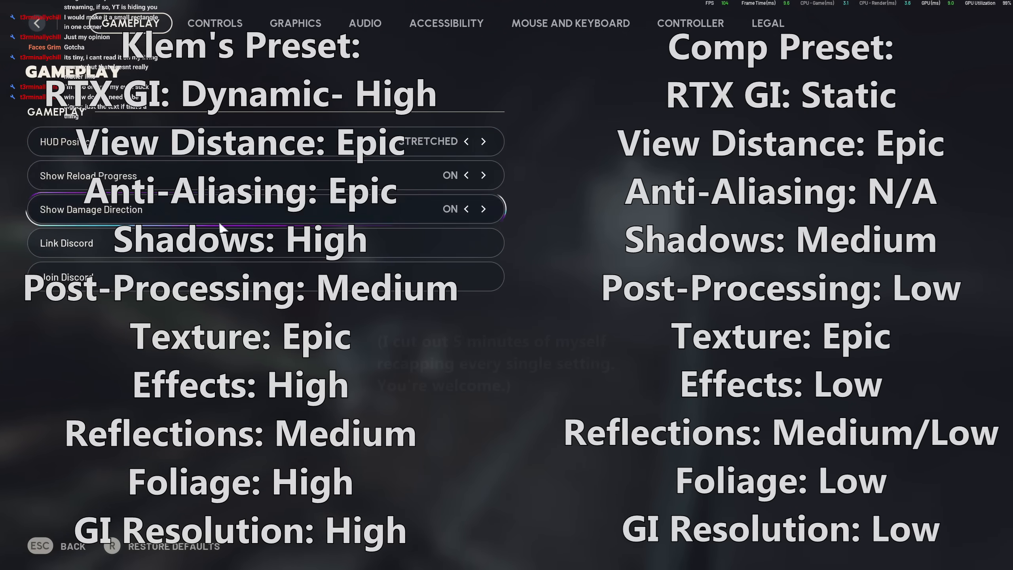
{"action": "left_click", "coordinate": [570, 24]}
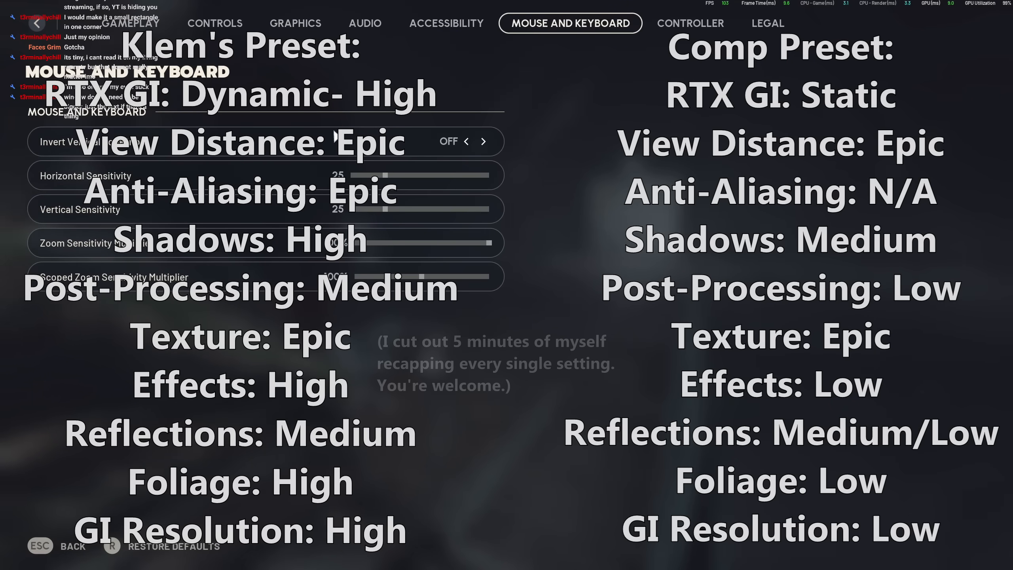